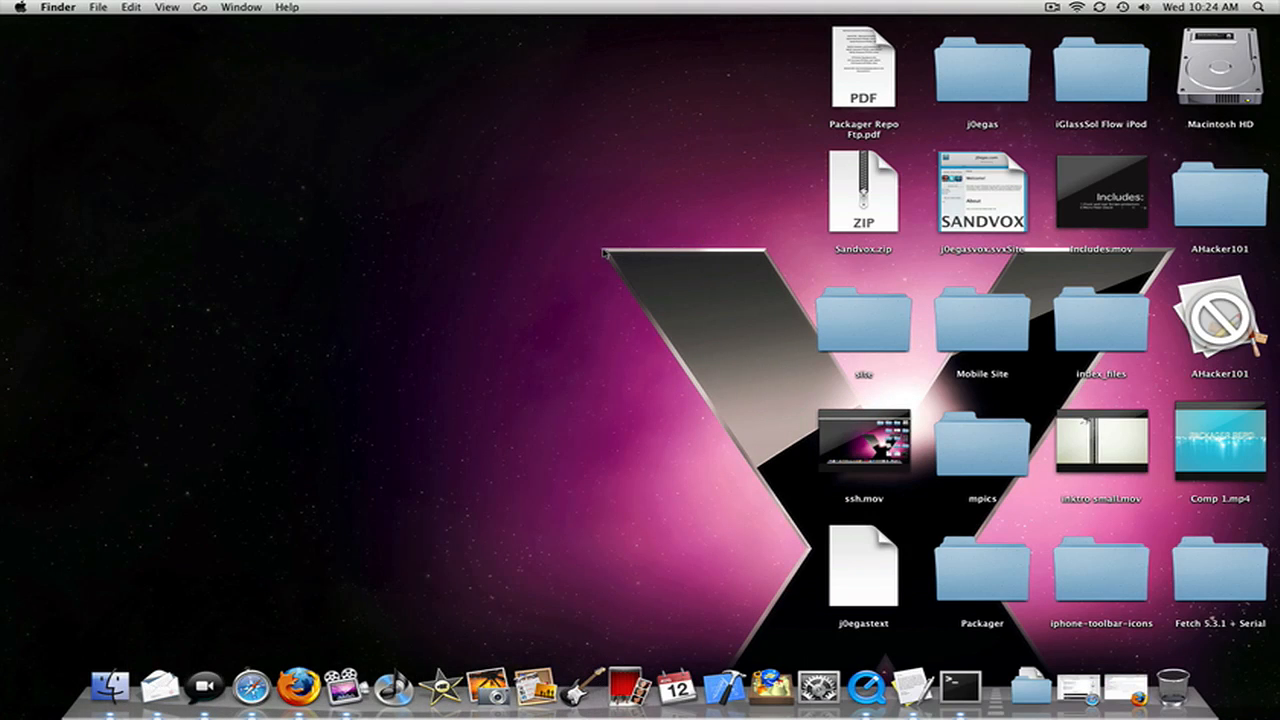
pyautogui.moveTo(812, 562)
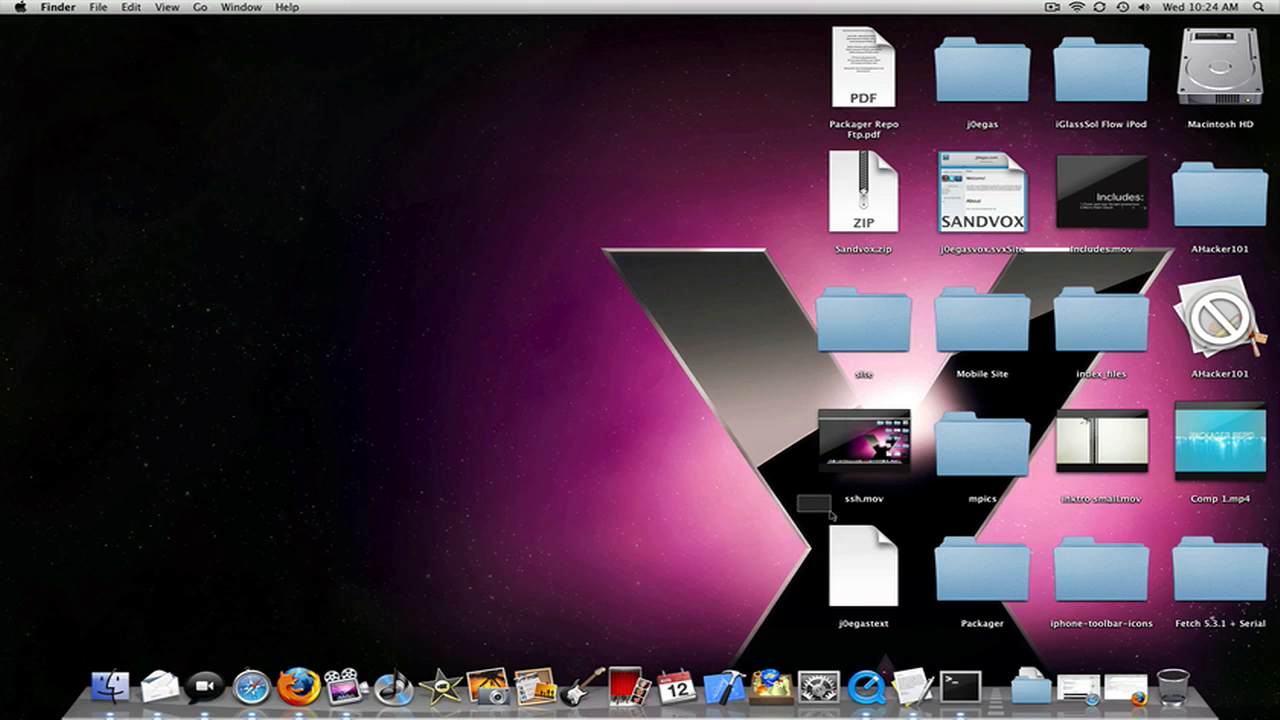
# Change the Terminal's working directory to /Users/josephkennedy/Desktop.
pyautogui.click(863, 568)
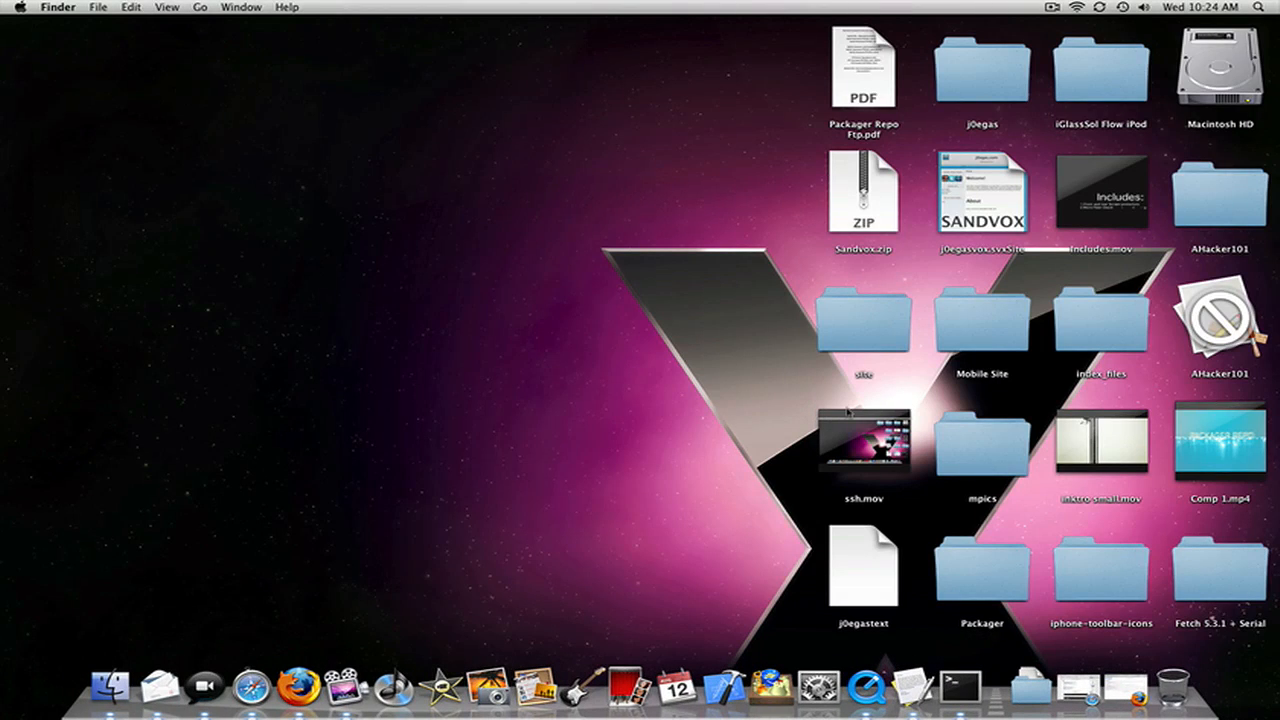
pyautogui.moveTo(826, 557)
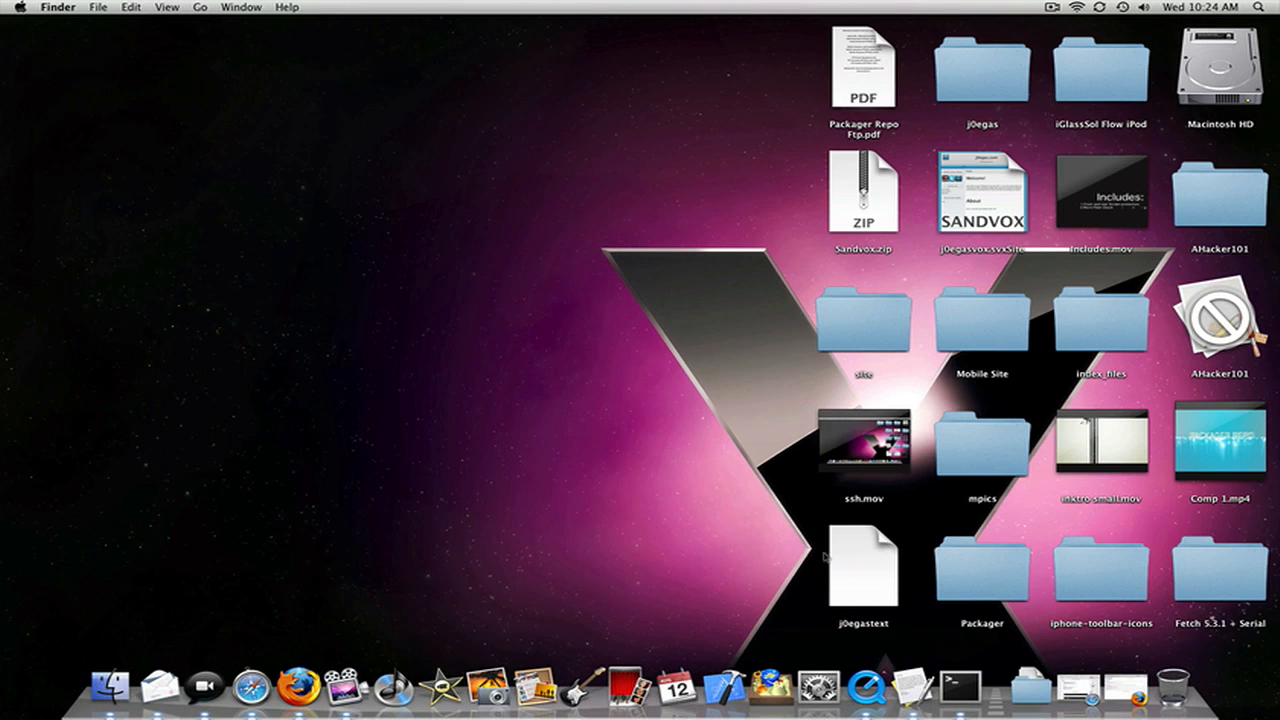
pyautogui.moveTo(735, 87)
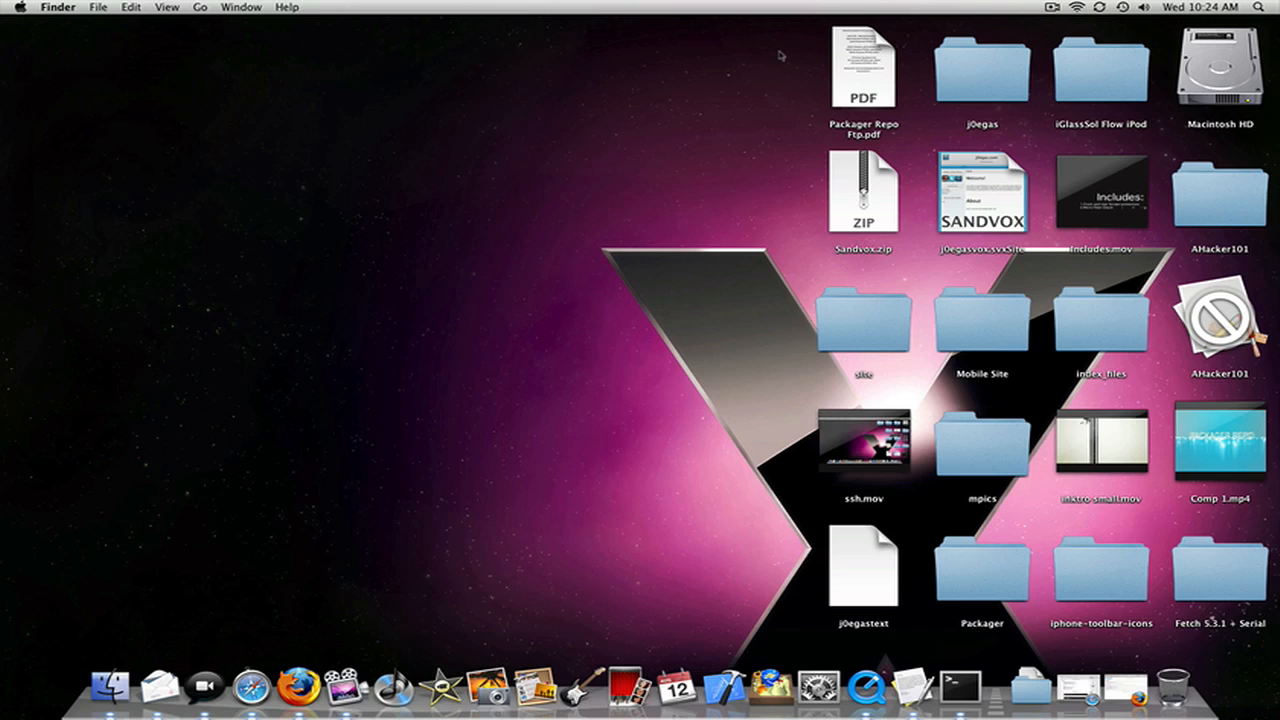
pyautogui.moveTo(850, 322)
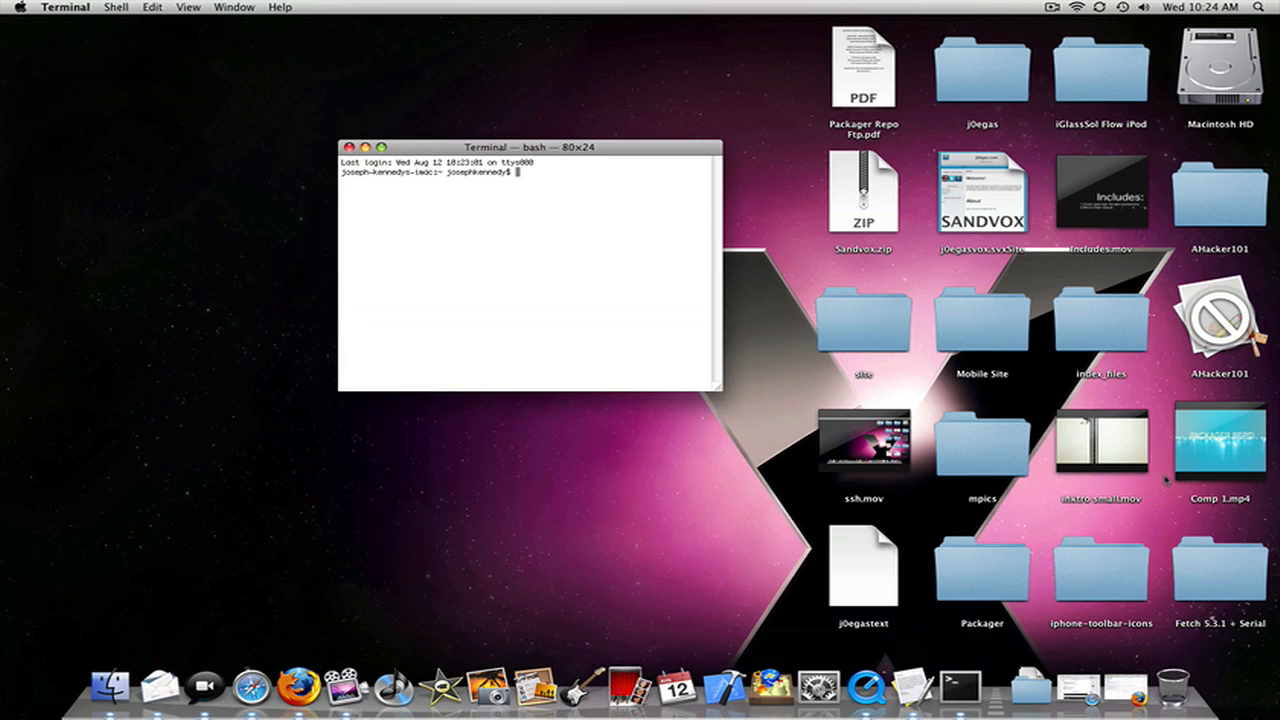
pyautogui.write('cd /Use')
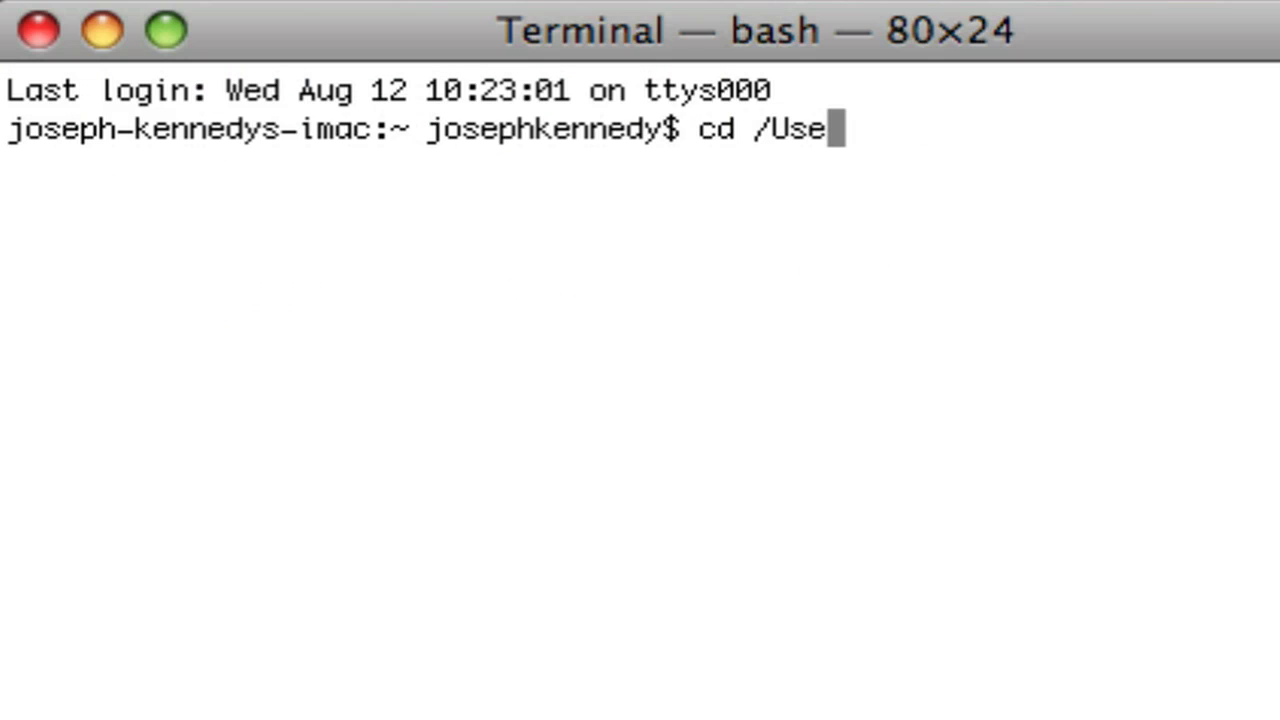
pyautogui.write('rs/jos')
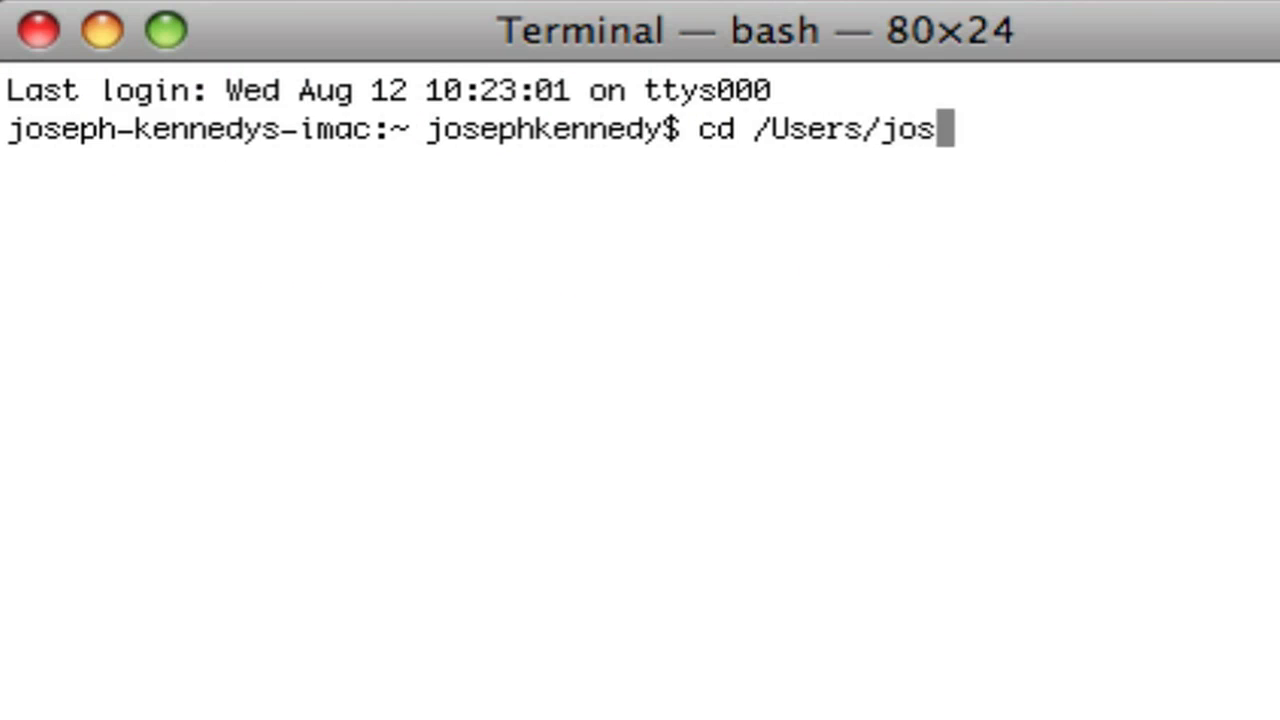
pyautogui.write('ephkennedy')
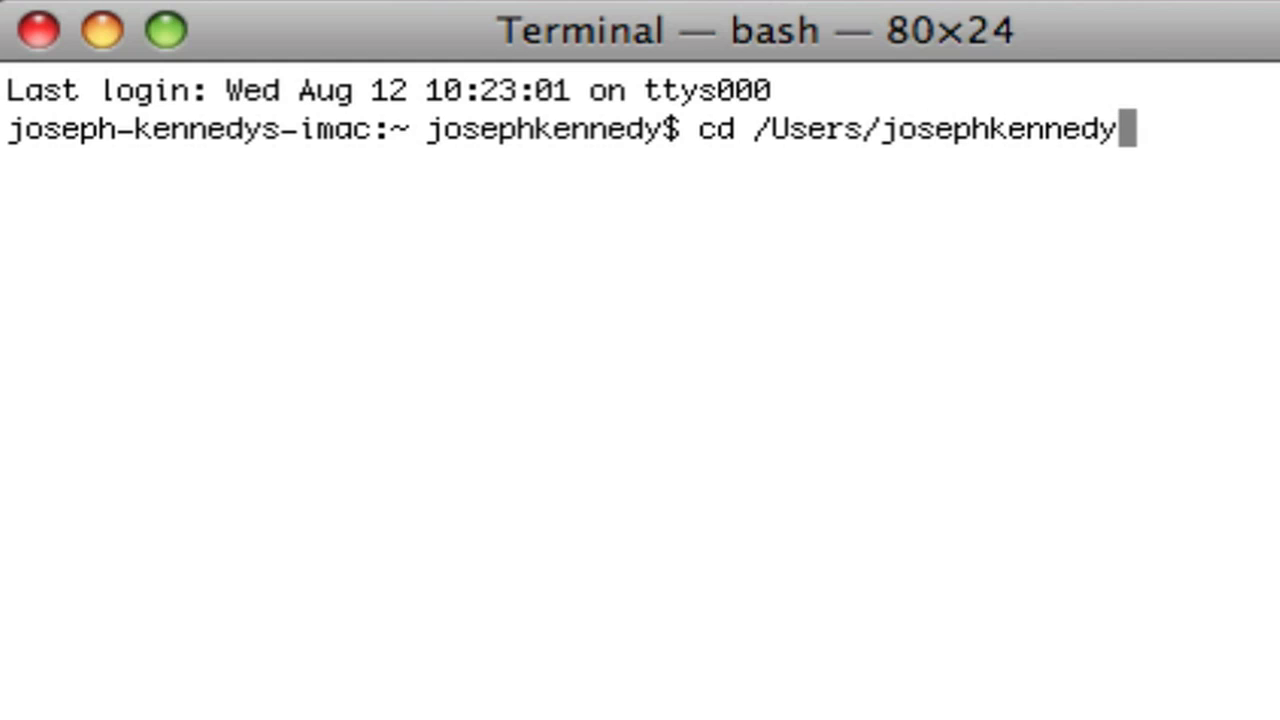
pyautogui.write('/Desktop')
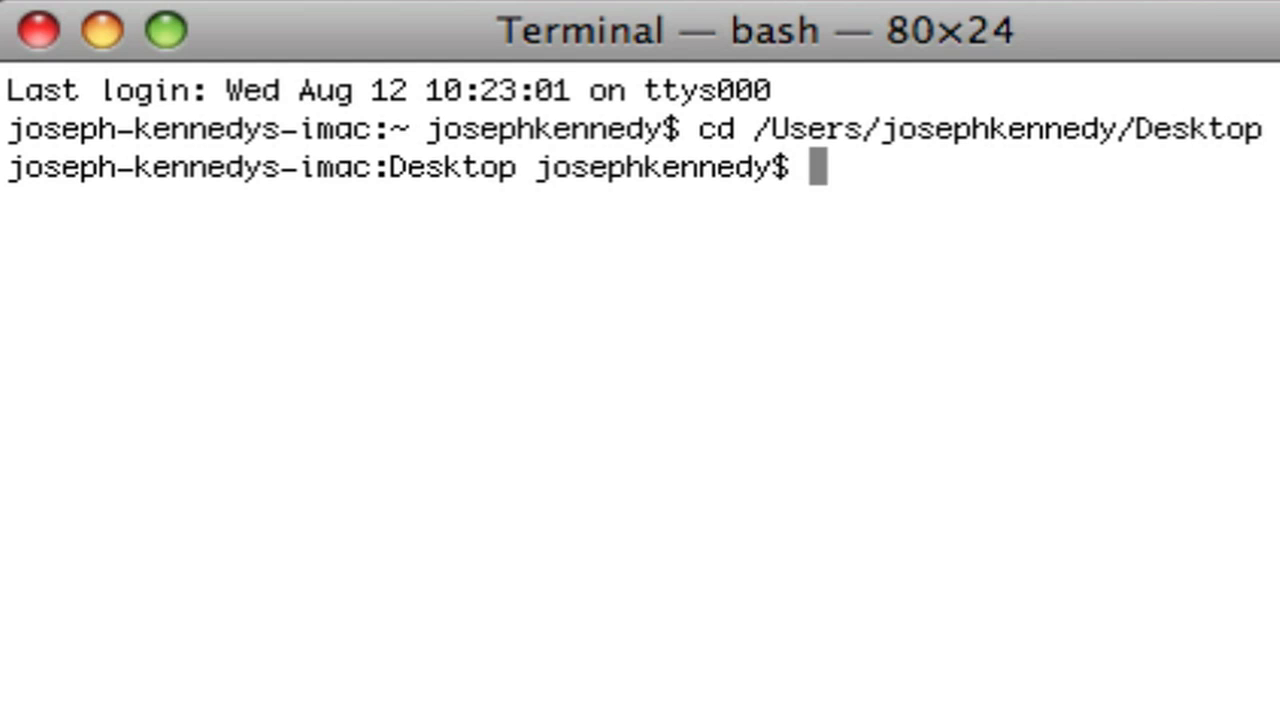
# Enter a bzip2 -fks command on the j0egastext file to keep a compressed copy.
pyautogui.write('bzi')
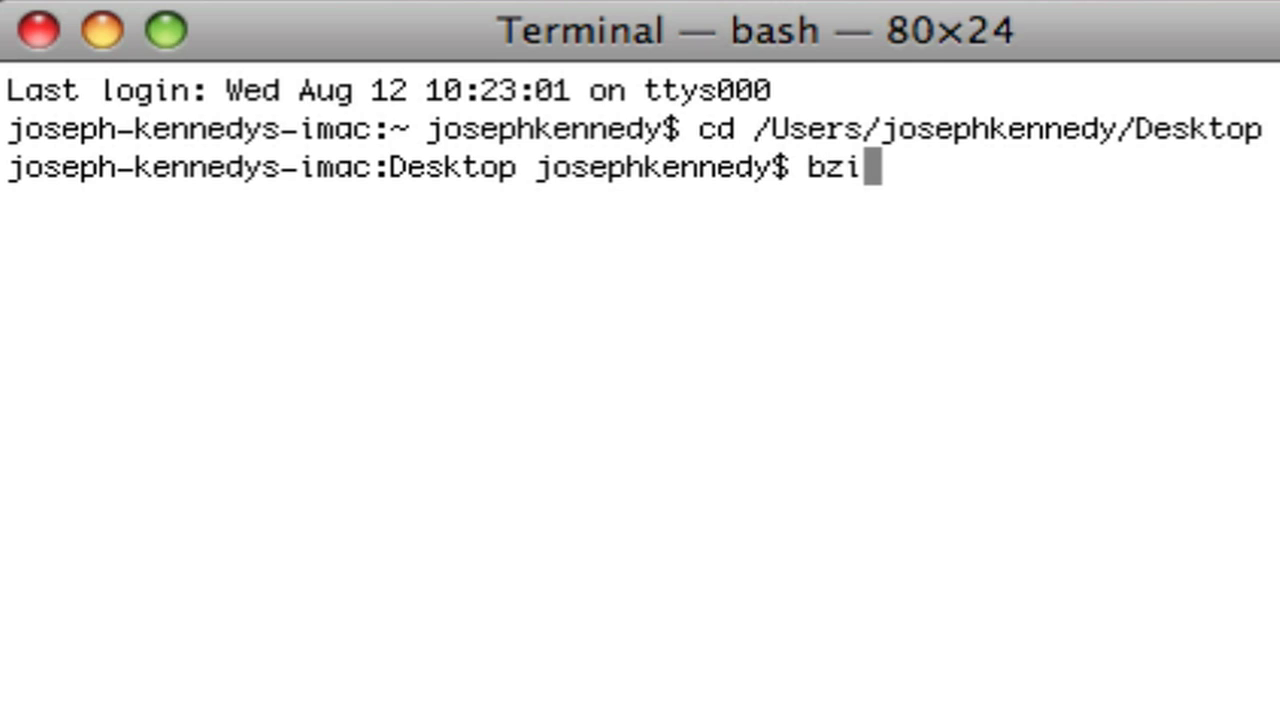
pyautogui.write('p2')
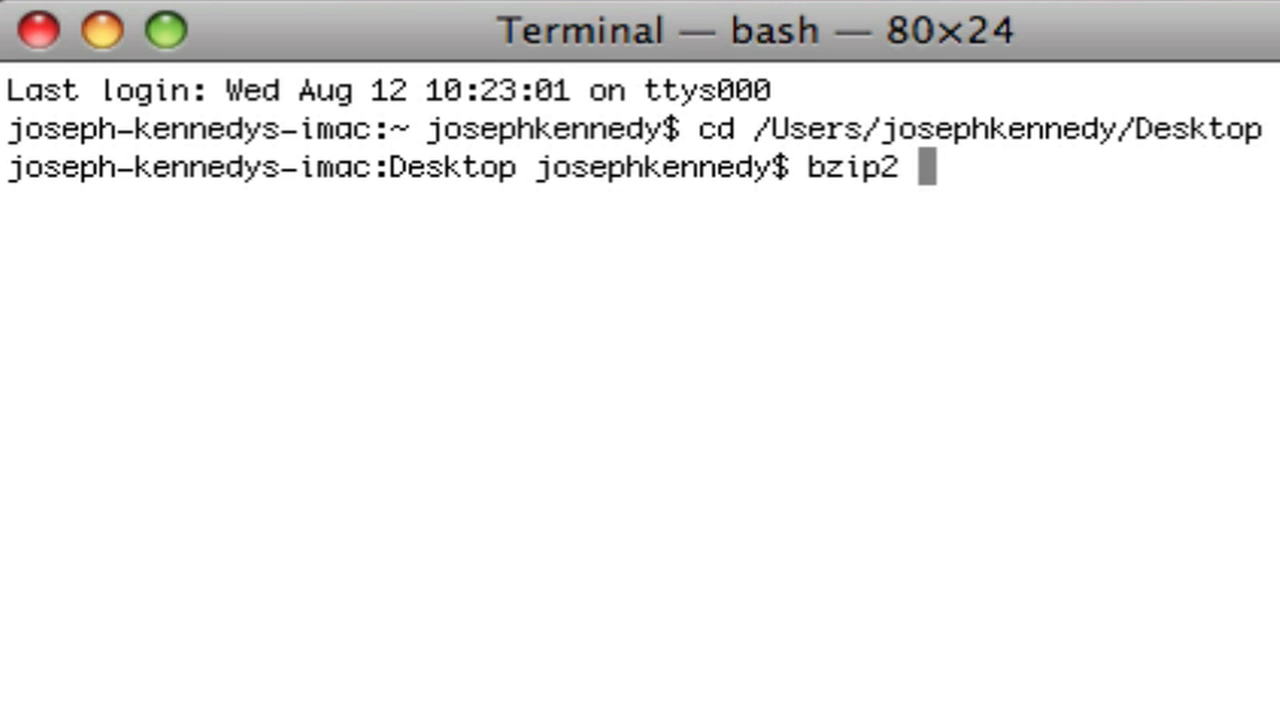
pyautogui.write('-fks')
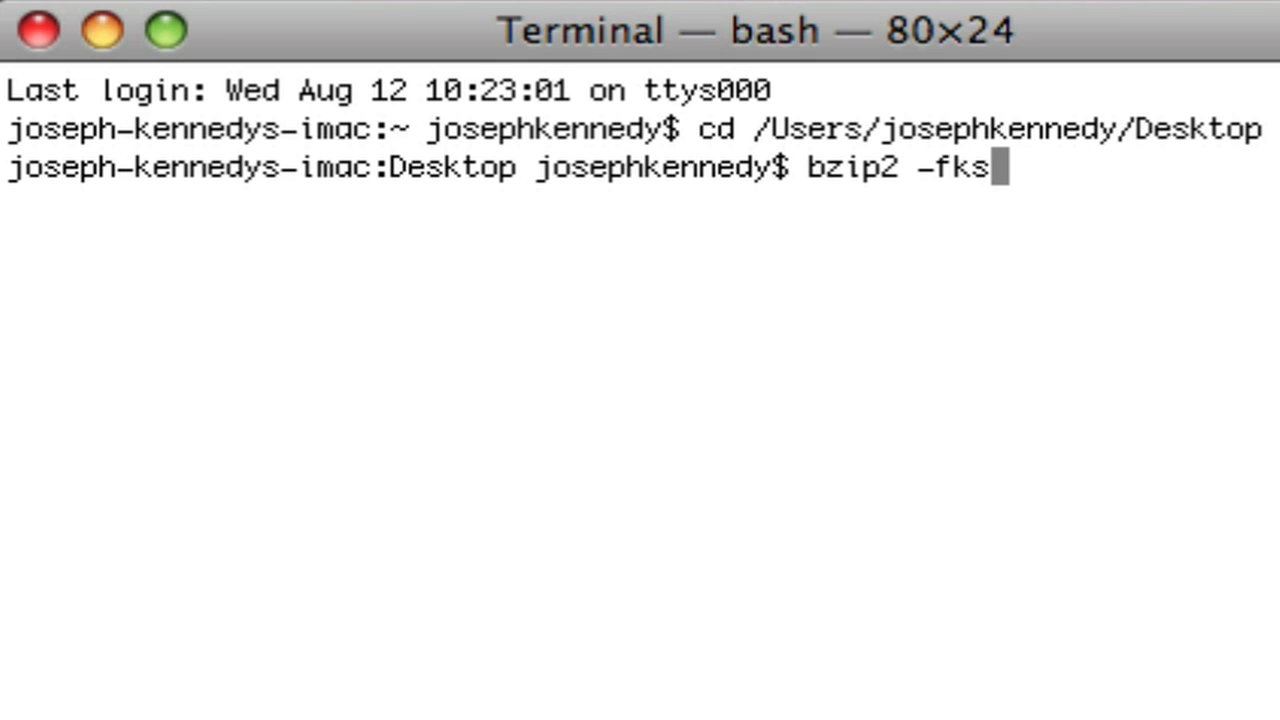
pyautogui.write('" "')
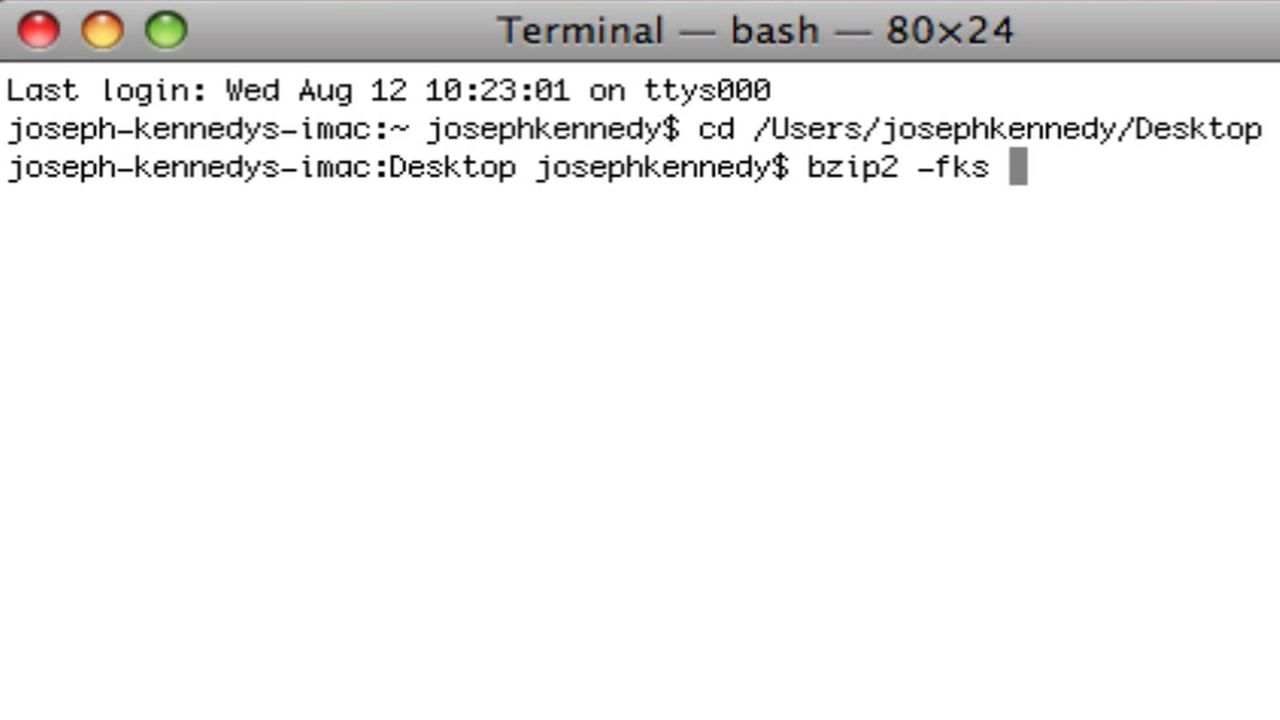
pyautogui.write('j0egast')
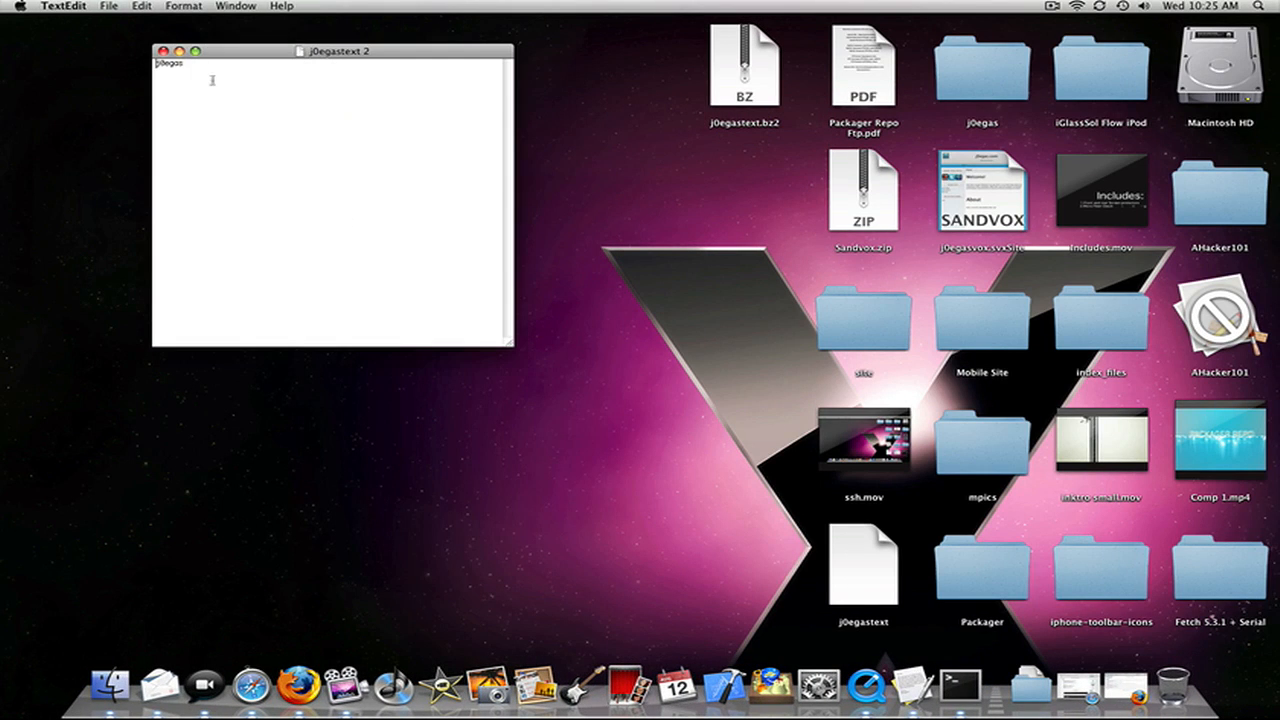
# Close the TextEdit document and confirm emptying the Trash holding the j0egastext copies.
pyautogui.click(161, 51)
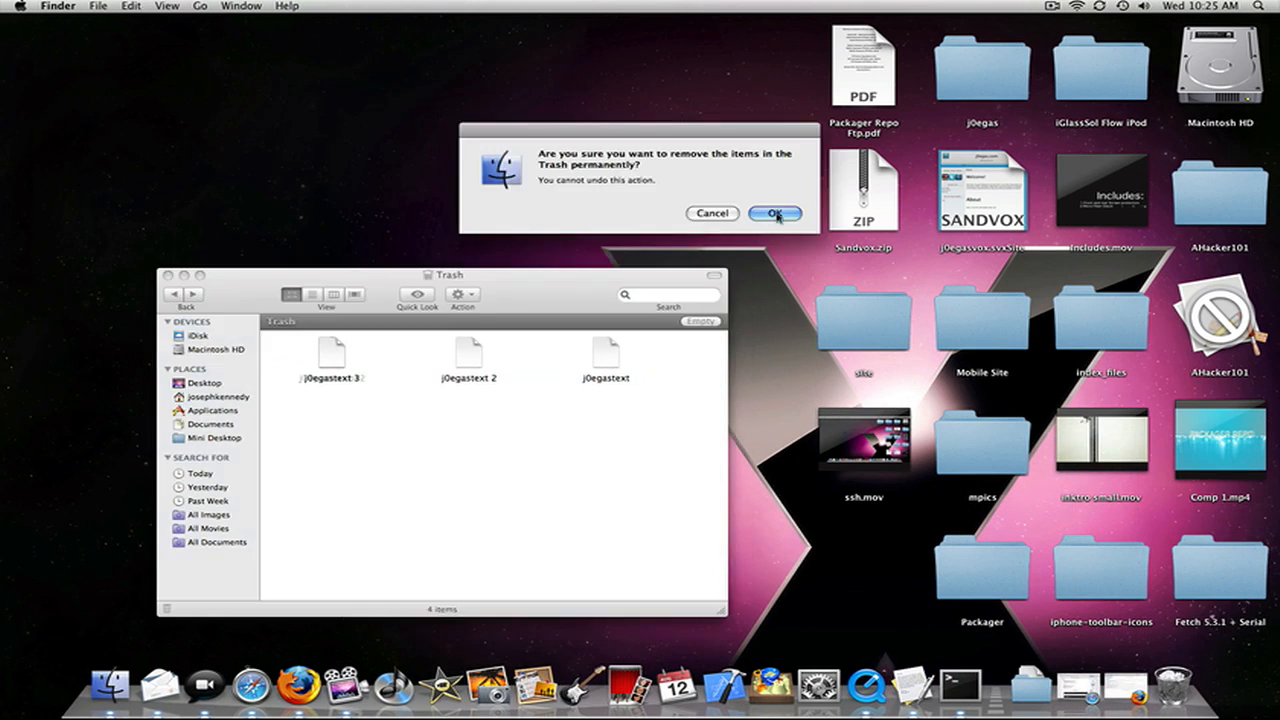
pyautogui.click(775, 213)
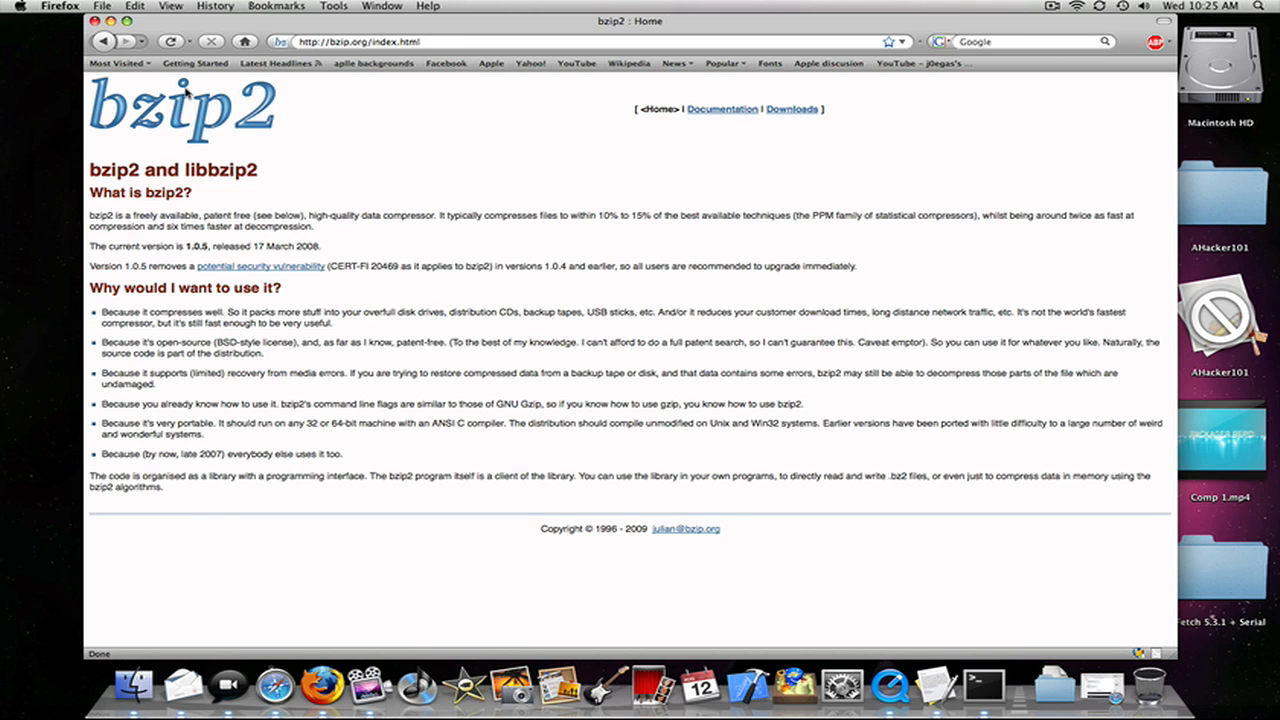
# Download the bzip2 1.0.5 source tarball from bzip.org's Downloads page.
pyautogui.click(791, 109)
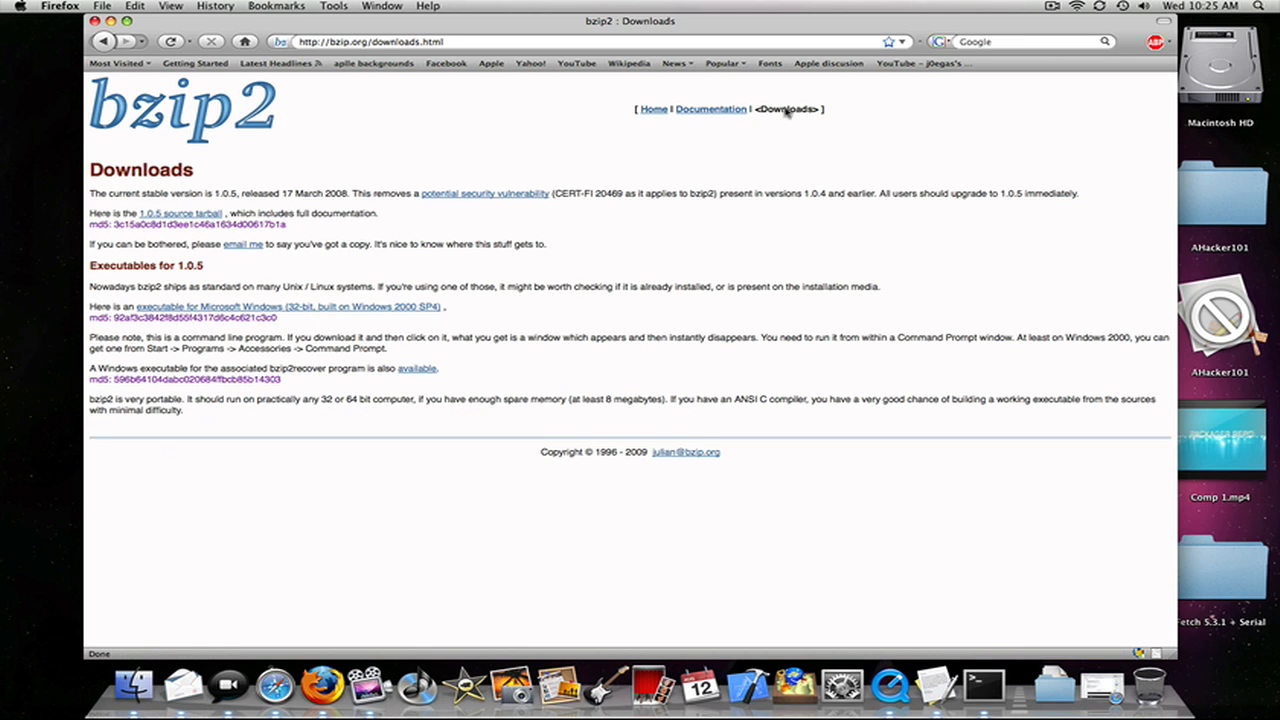
pyautogui.moveTo(216, 211)
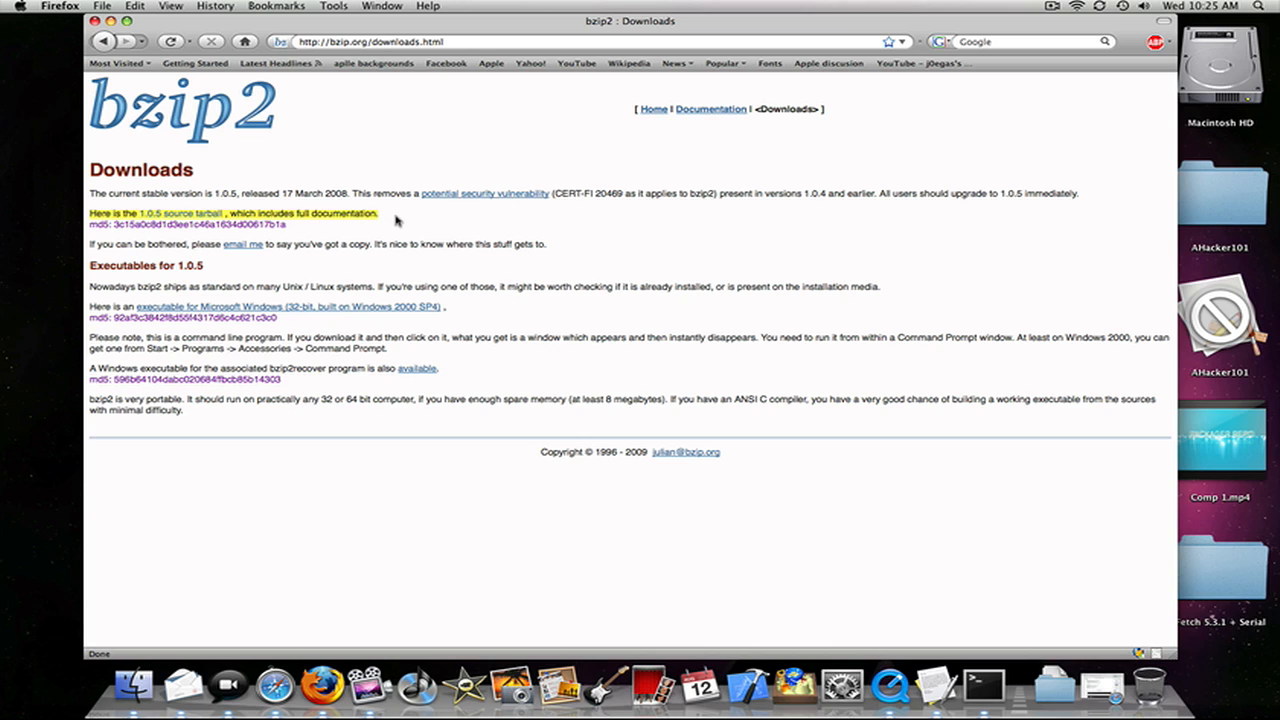
pyautogui.moveTo(180, 213)
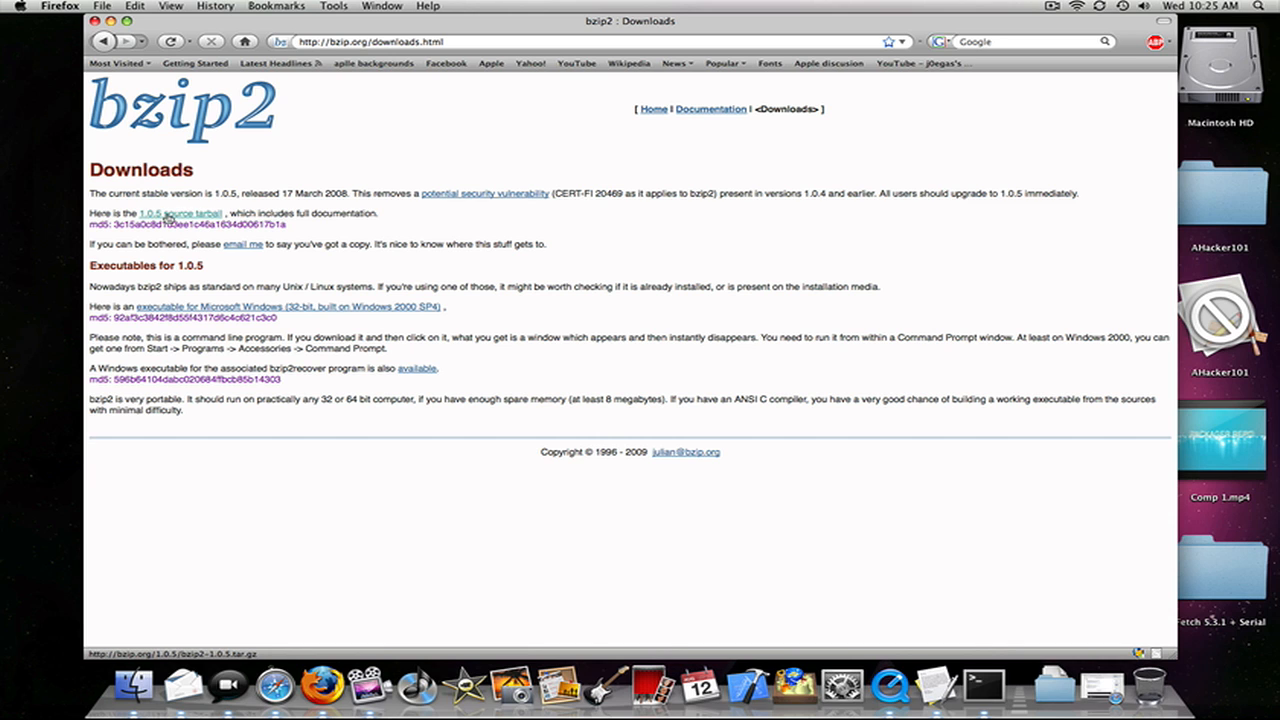
pyautogui.click(181, 213)
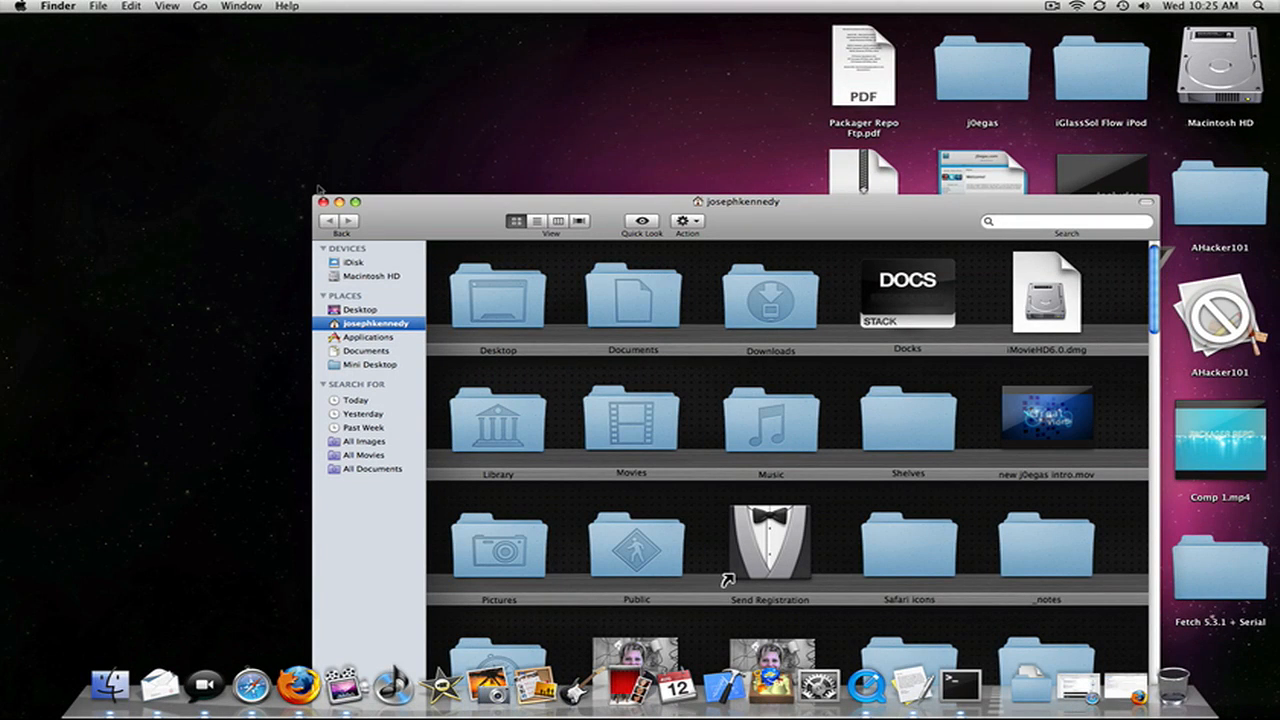
pyautogui.moveTo(995, 223)
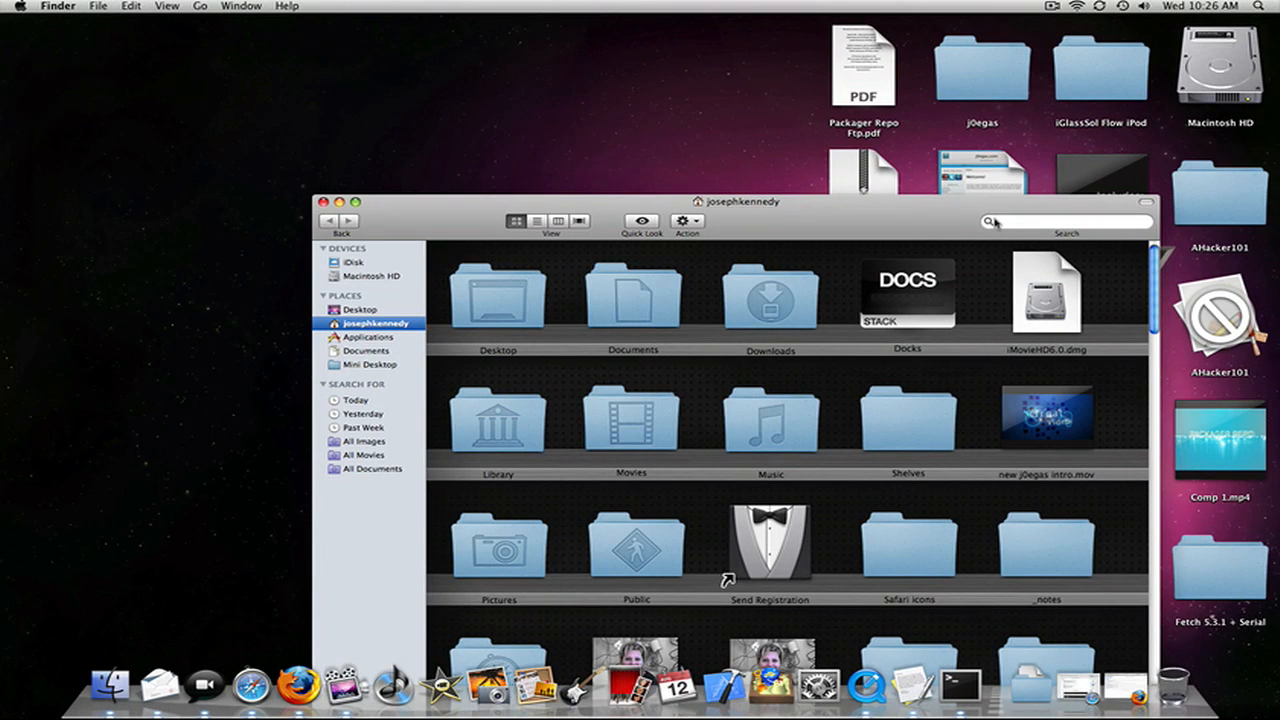
# Search This Mac for bzip2 and browse the results to the bzip2-1.0.5.tar archive.
pyautogui.write('bzip2')
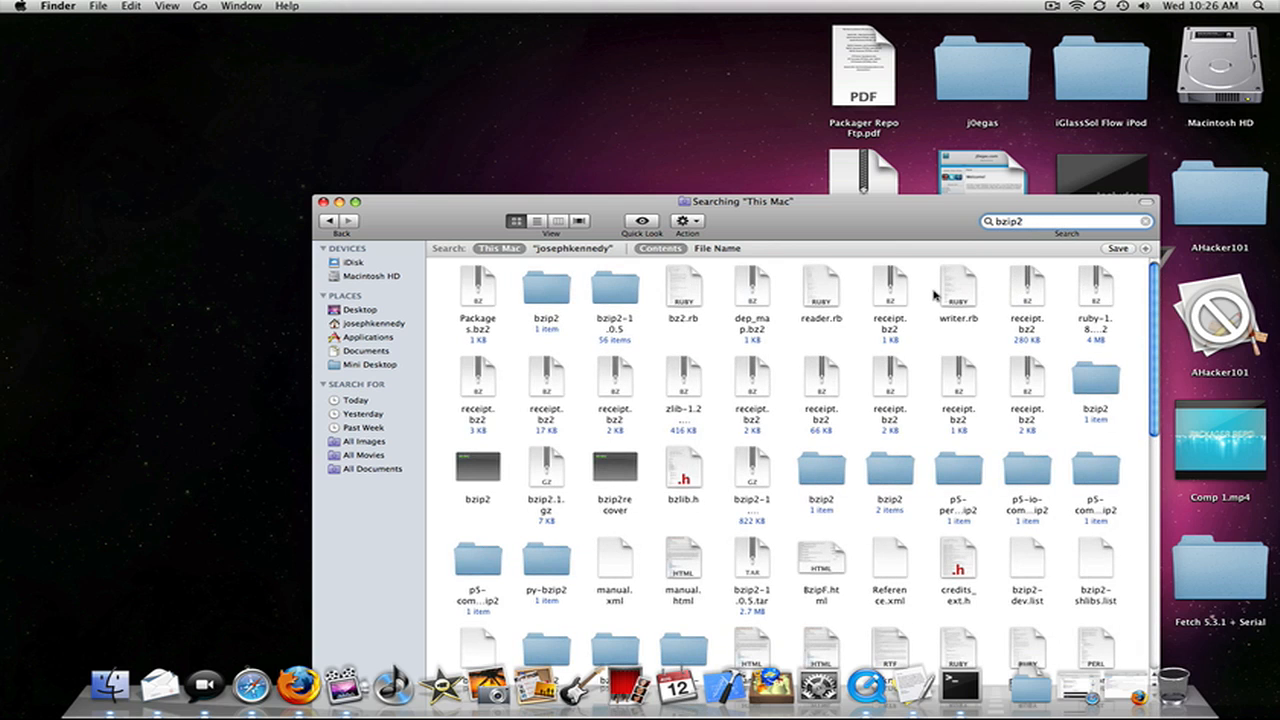
pyautogui.scroll(-3)
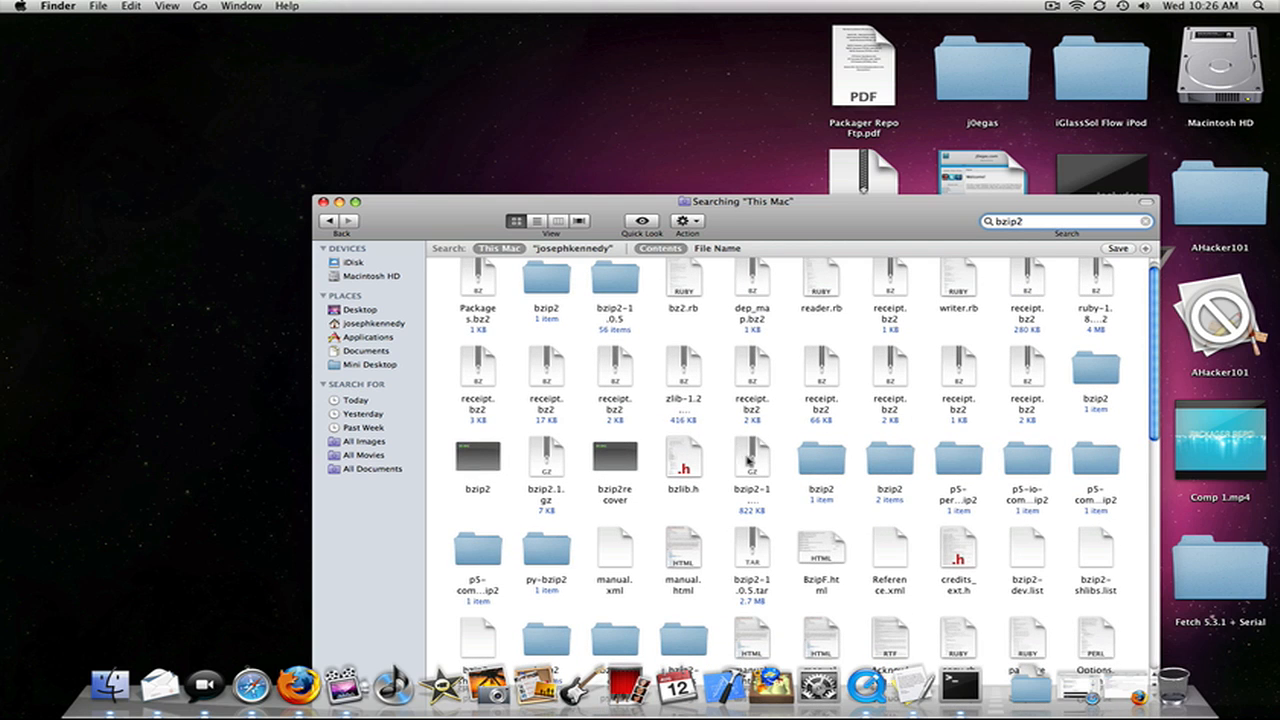
pyautogui.click(752, 550)
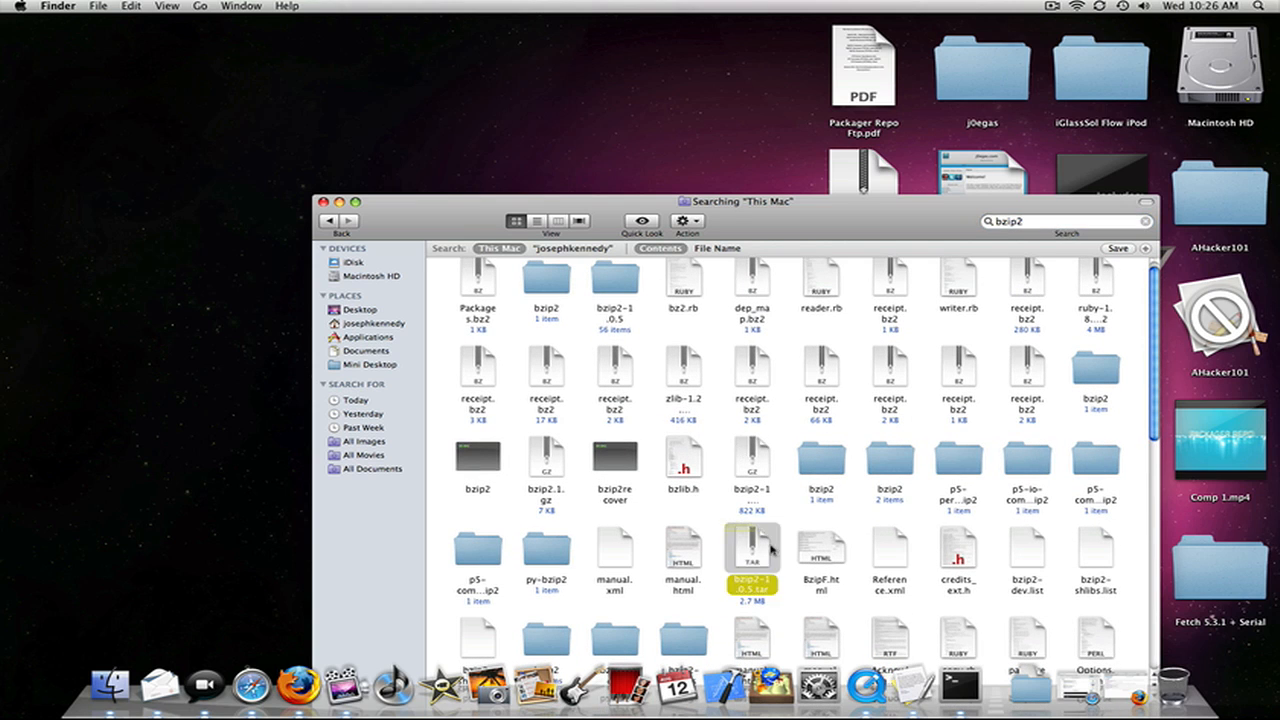
pyautogui.click(752, 548)
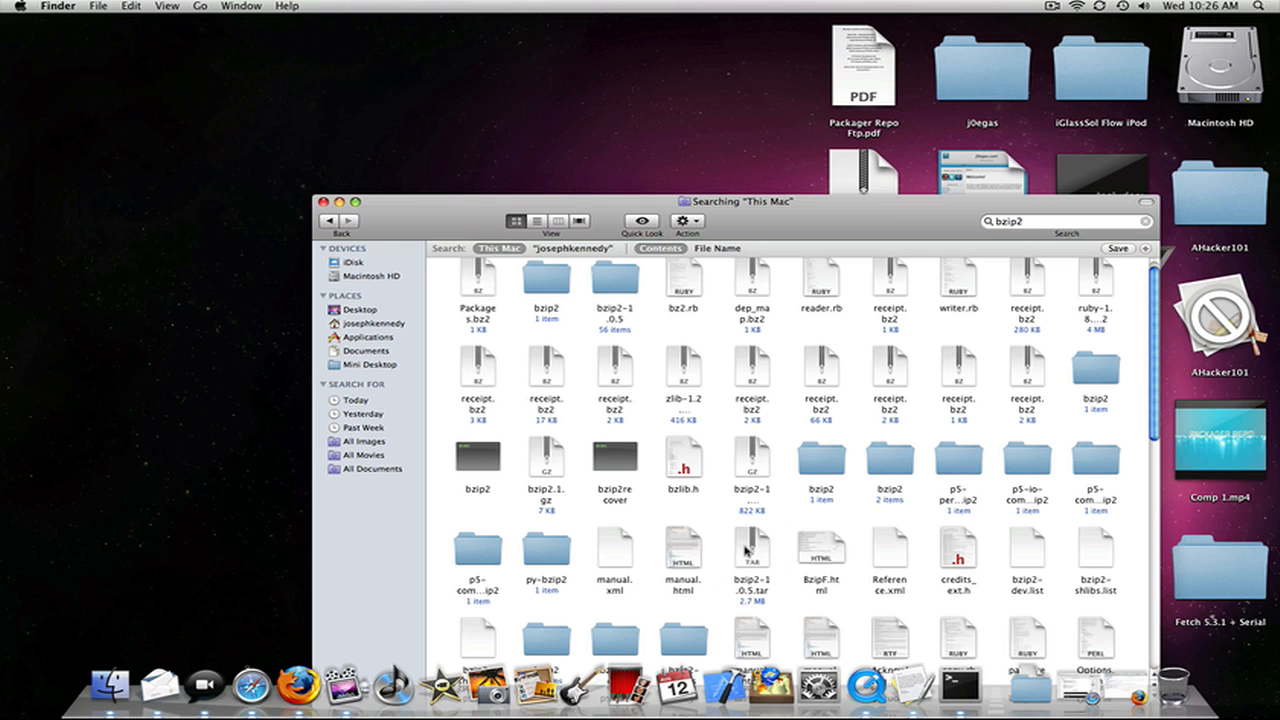
pyautogui.scroll(-3)
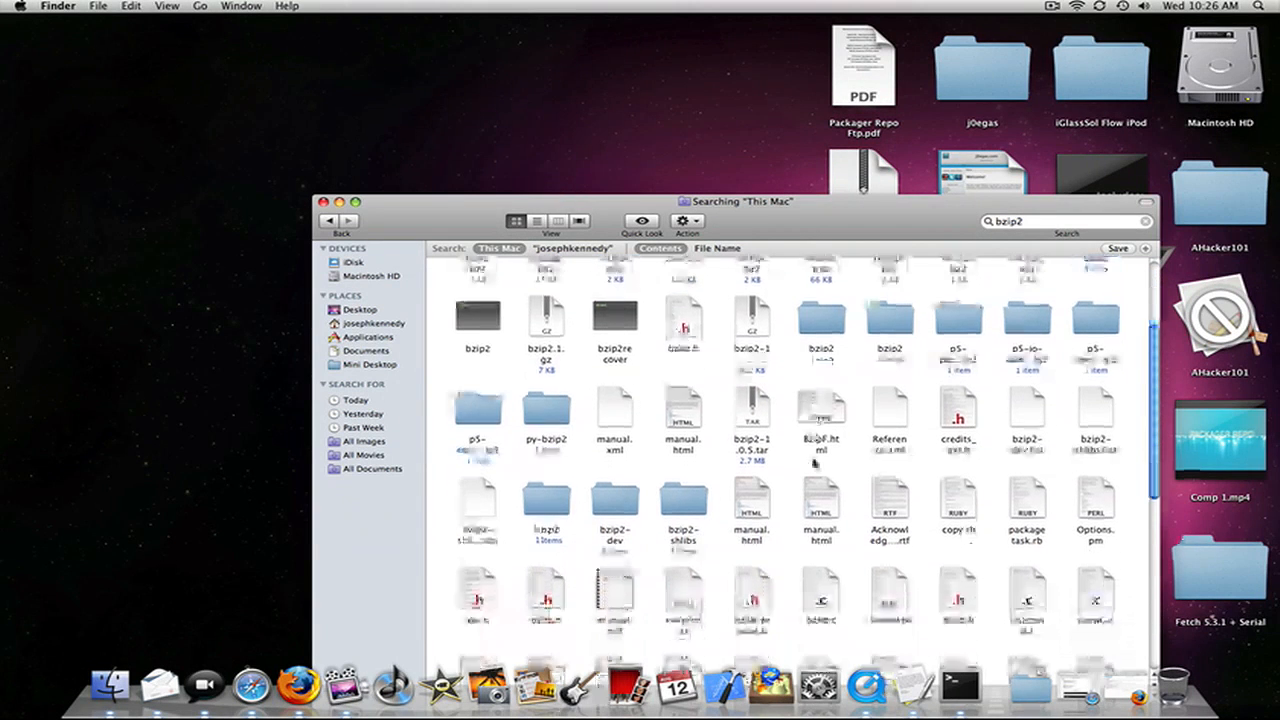
pyautogui.scroll(-3)
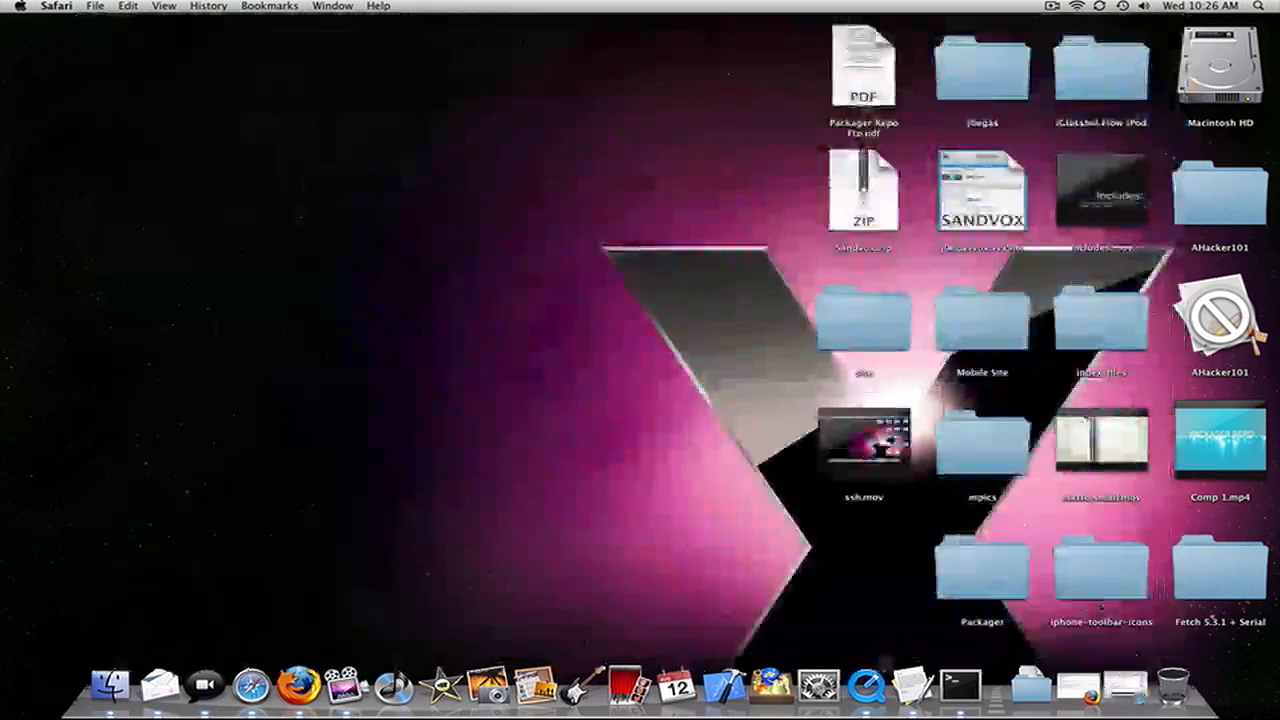
# Launch Terminal, centre its window, and open a New Window with the Basic profile.
pyautogui.click(298, 685)
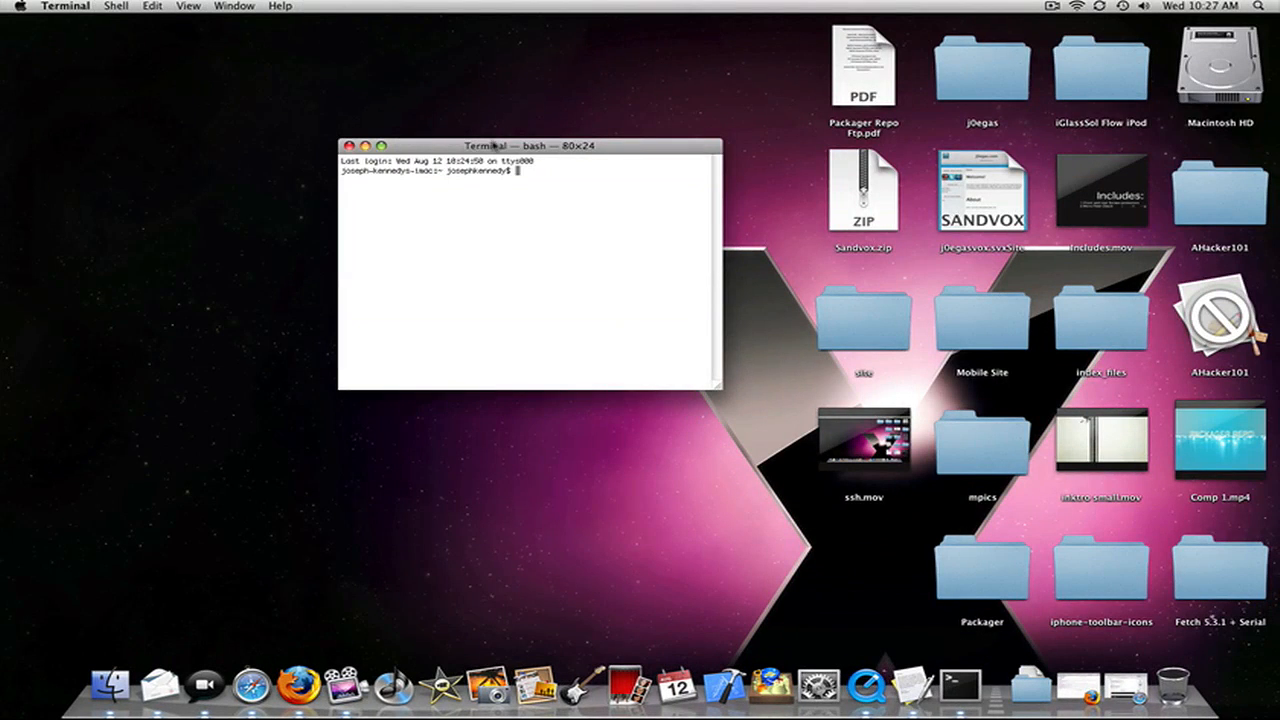
pyautogui.moveTo(485, 145); pyautogui.dragTo(633, 189)
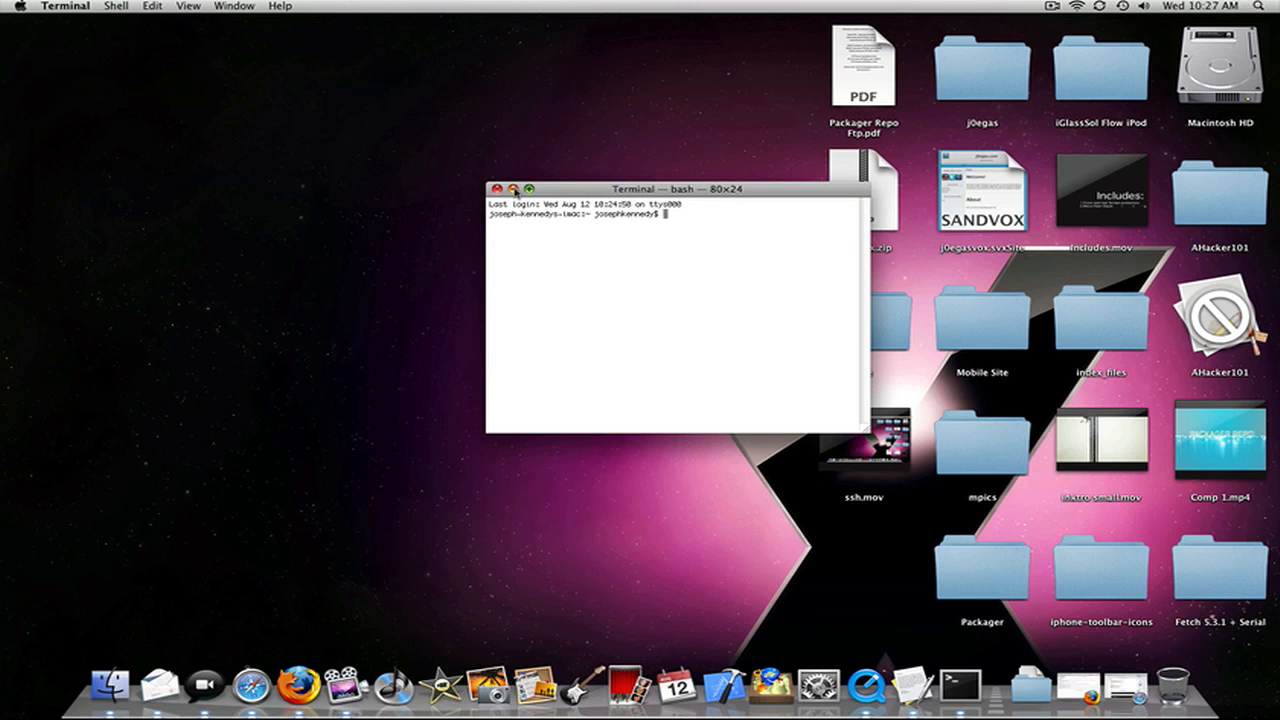
pyautogui.rightClick(934, 683)
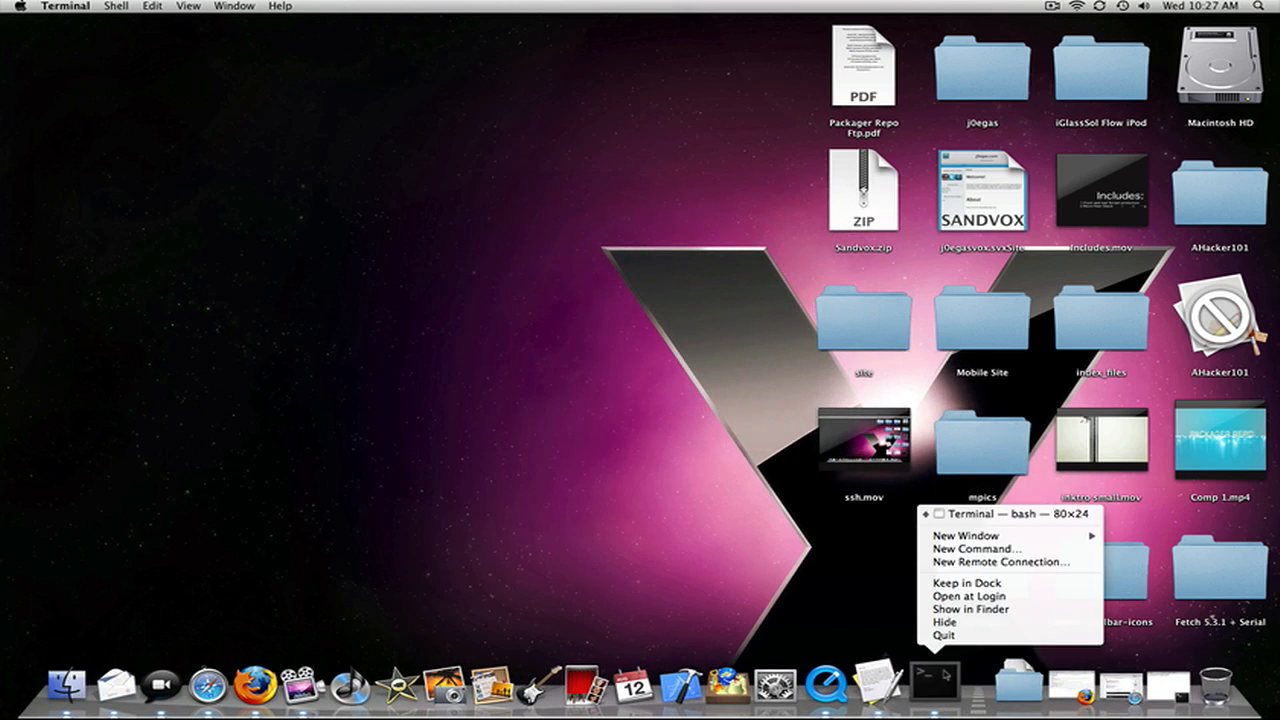
pyautogui.moveTo(965, 535)
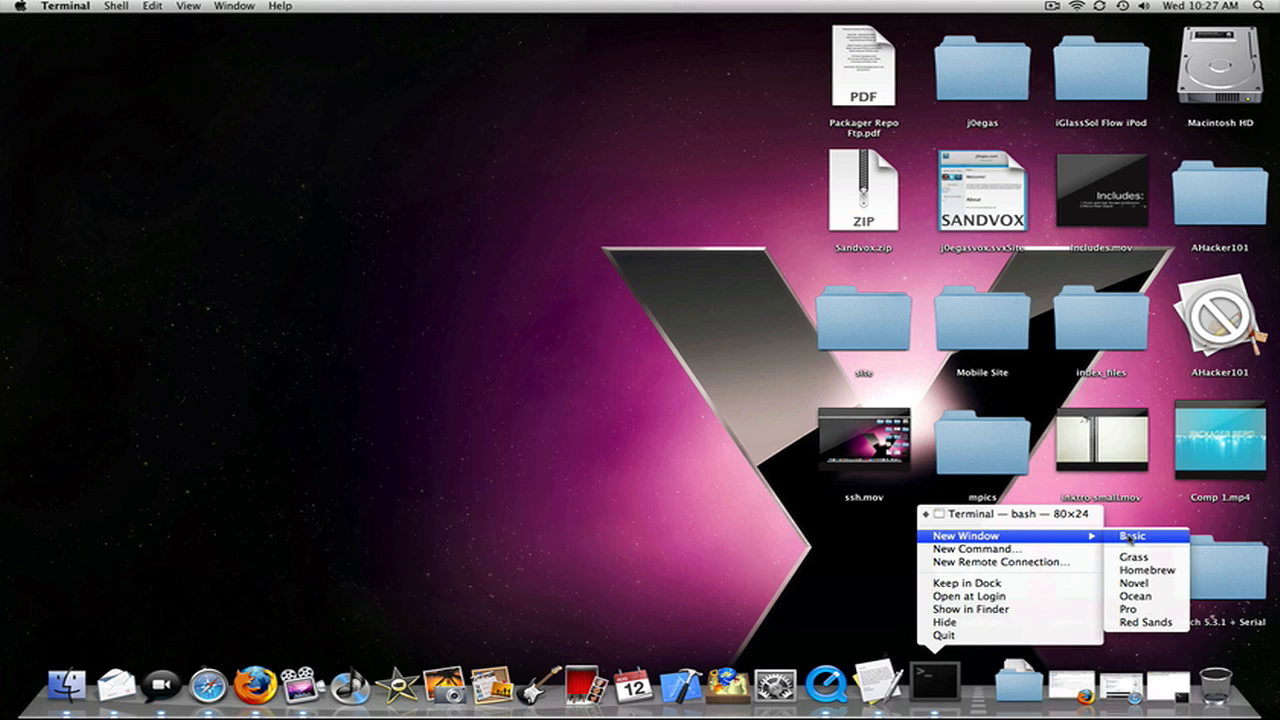
pyautogui.click(1131, 536)
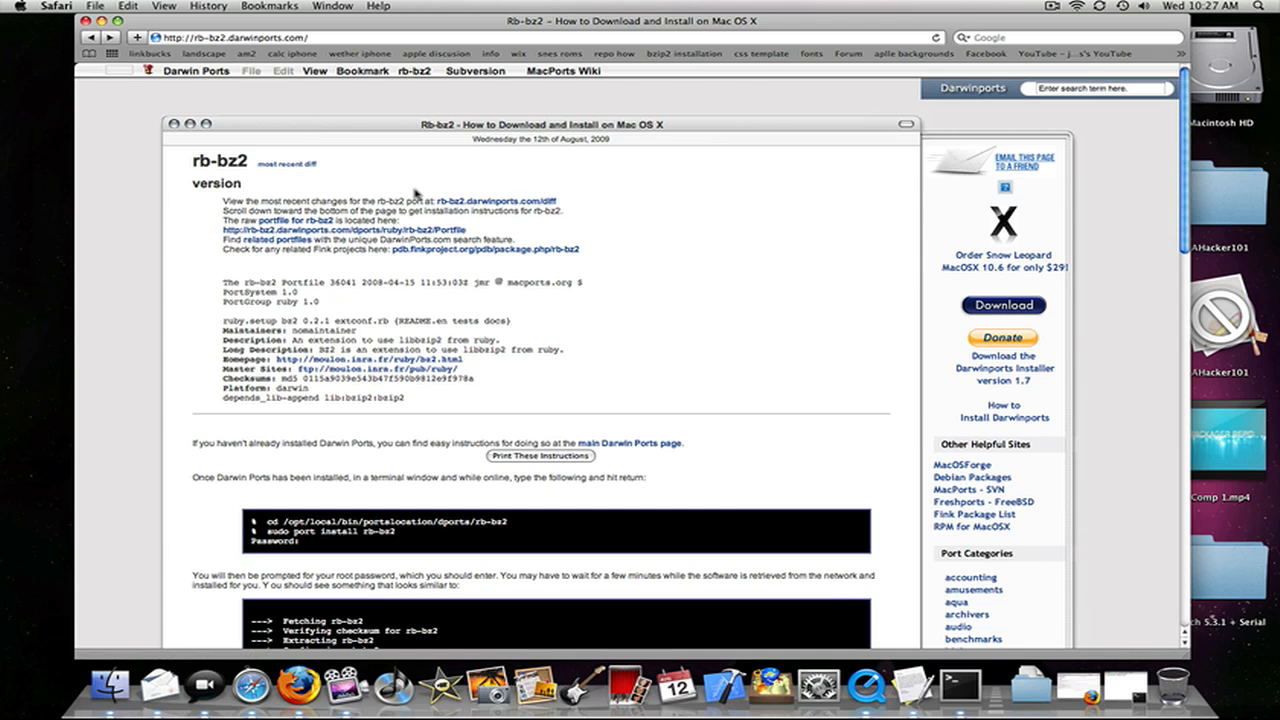
# Scroll the rb-bz2 DarwinPorts page to its cd and sudo port install commands.
pyautogui.scroll(-3)
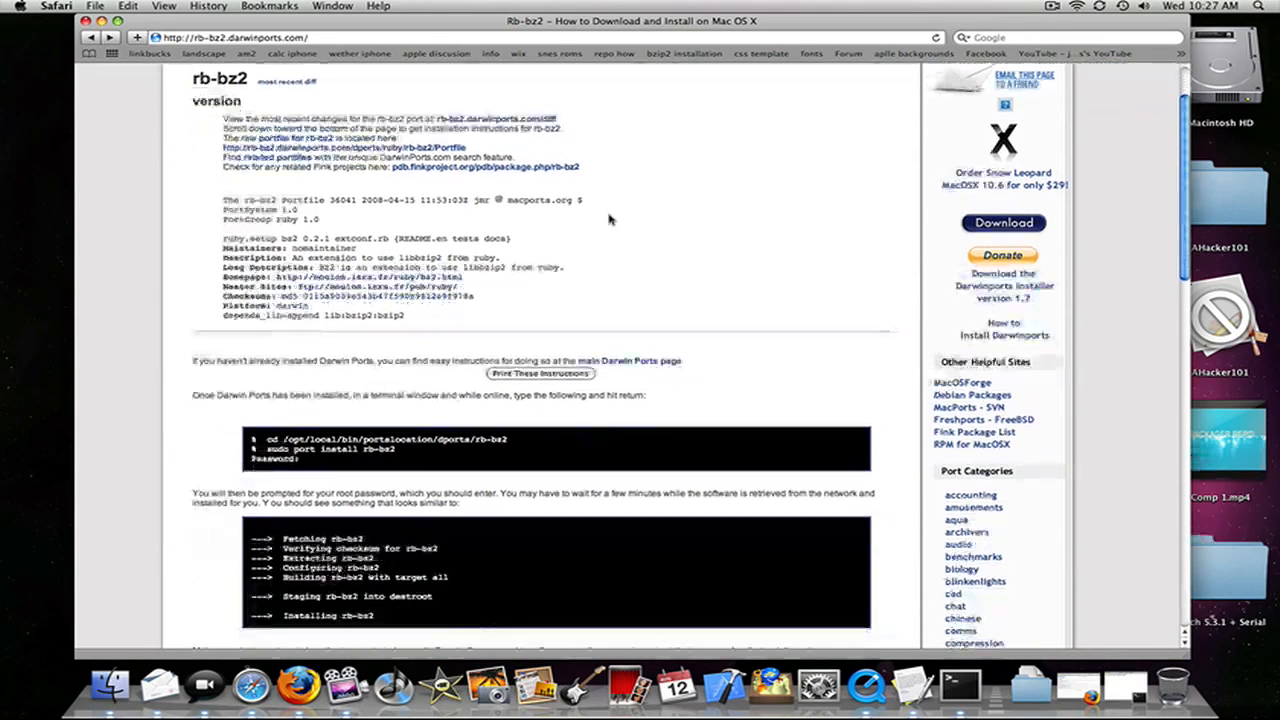
pyautogui.scroll(-3)
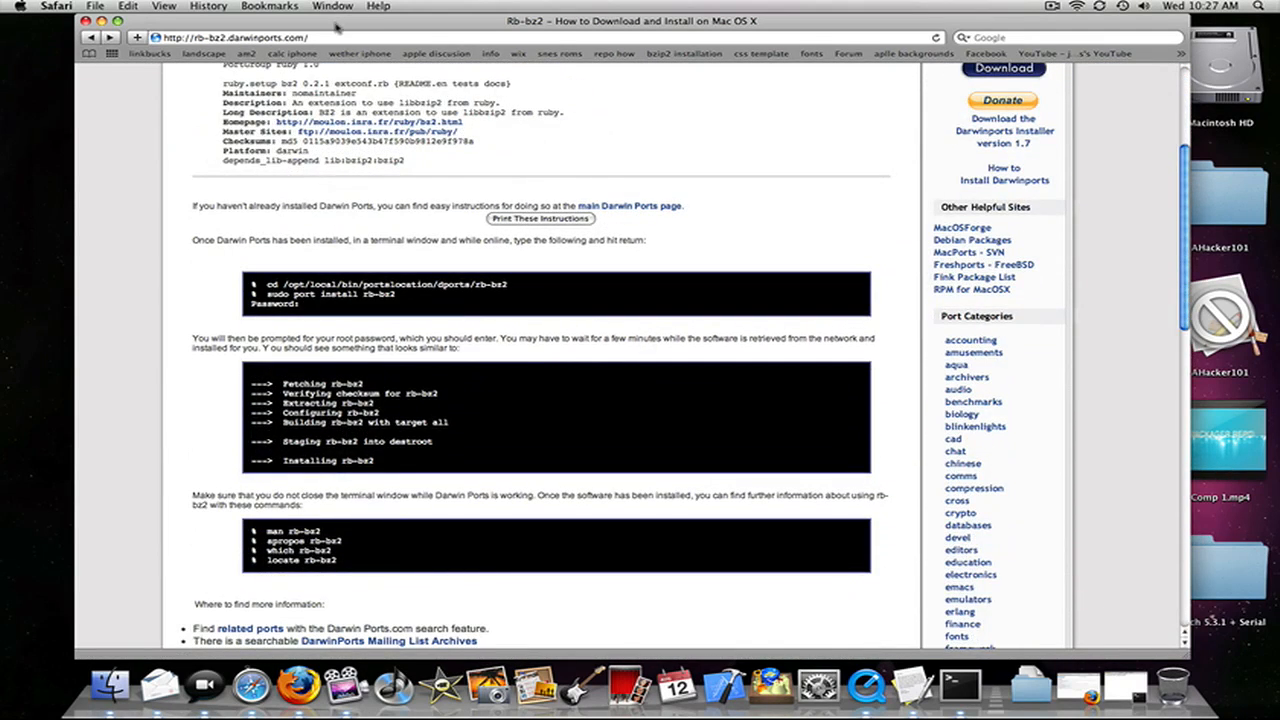
pyautogui.click(955, 685)
pyautogui.write('cd /opt/local/bin/portslocation/dports/rb-bz2')
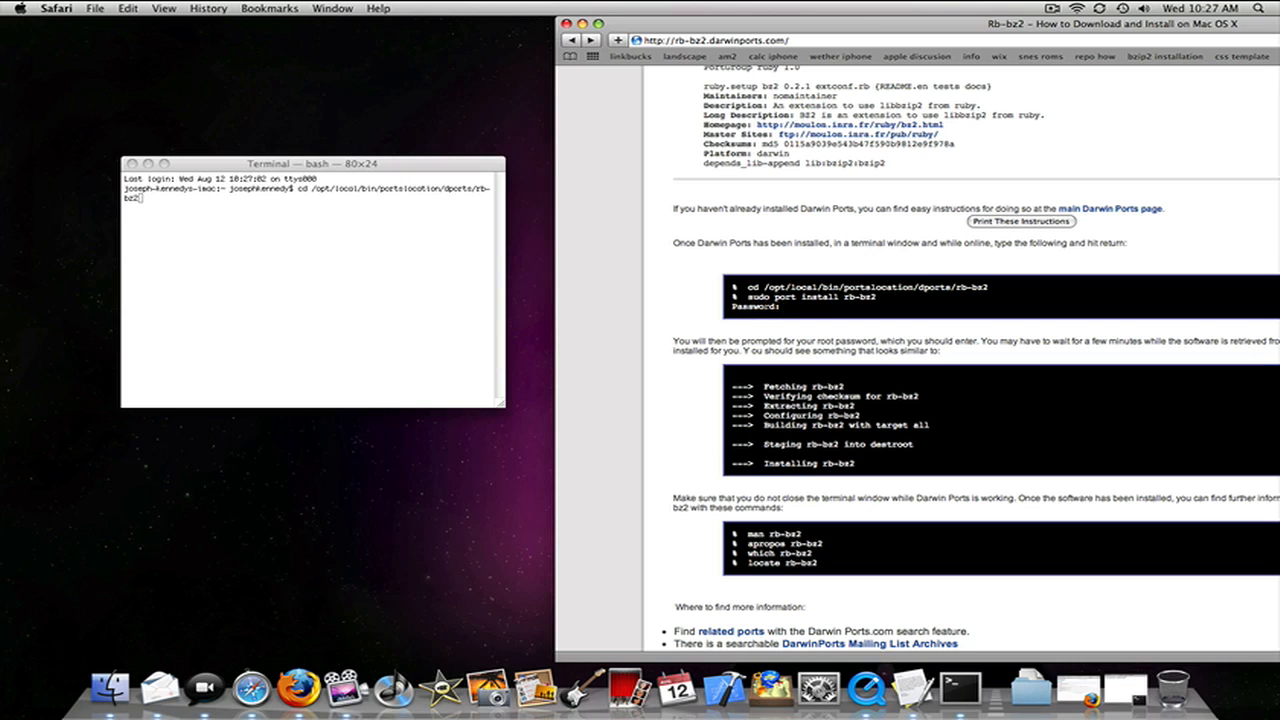
pyautogui.moveTo(712, 290)
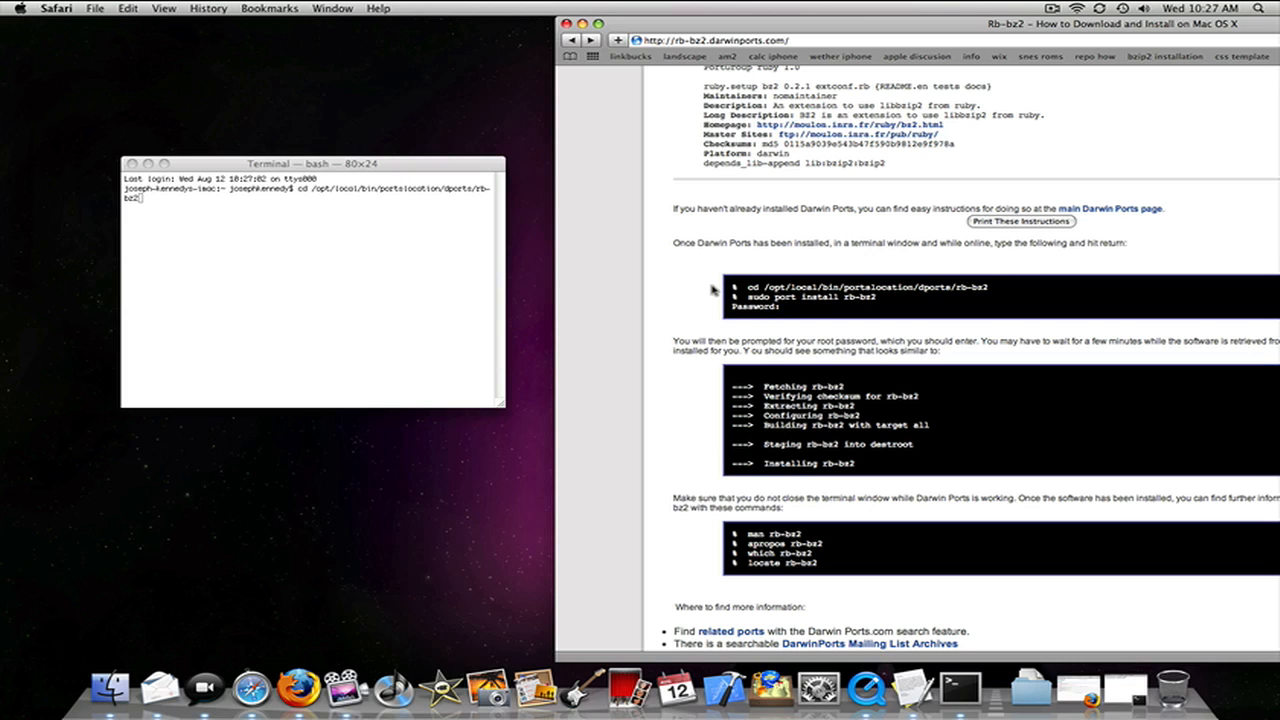
# Move the Safari rb-bz2 window left beside Terminal and scroll to the further-information links.
pyautogui.click(710, 40)
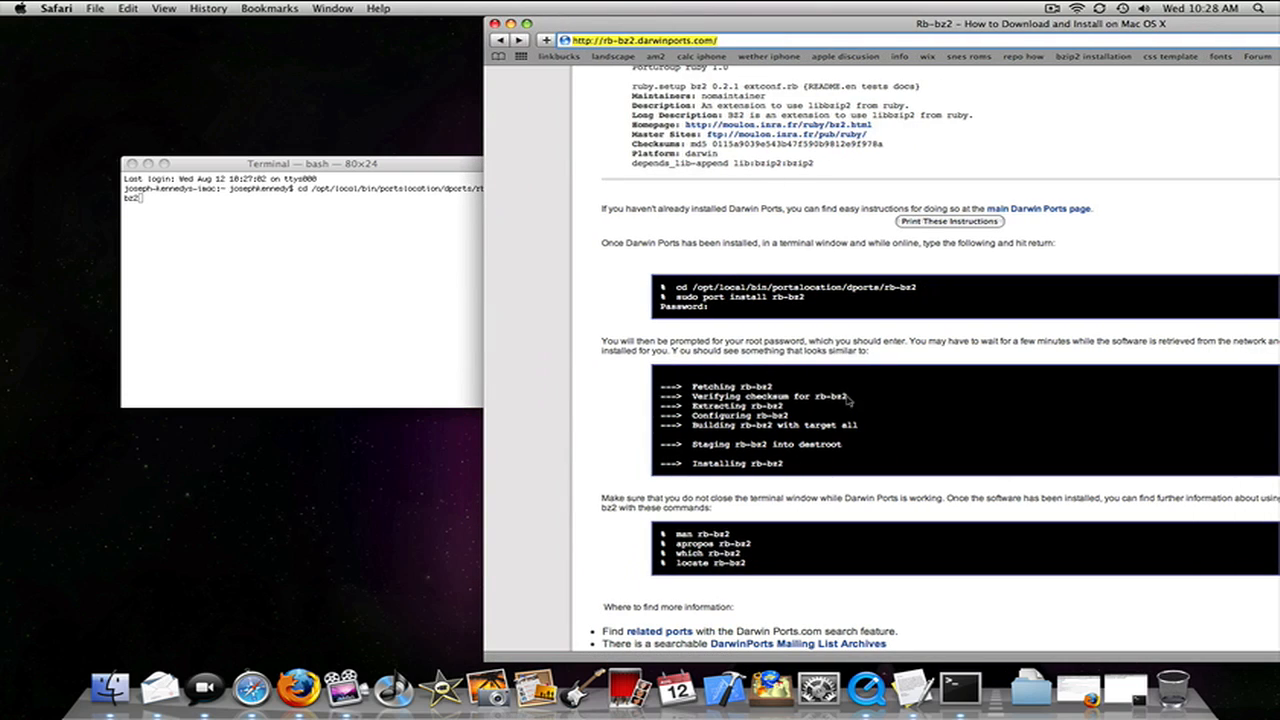
pyautogui.click(670, 39)
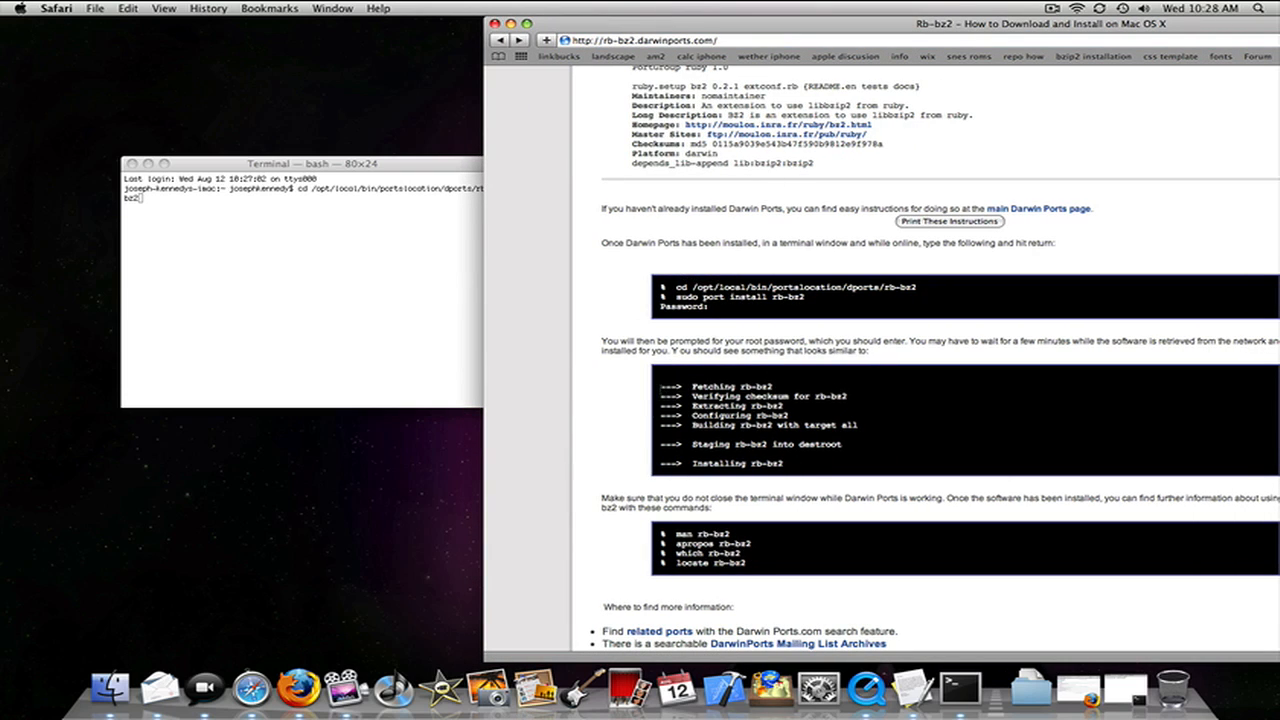
pyautogui.moveTo(655, 388); pyautogui.dragTo(785, 463)
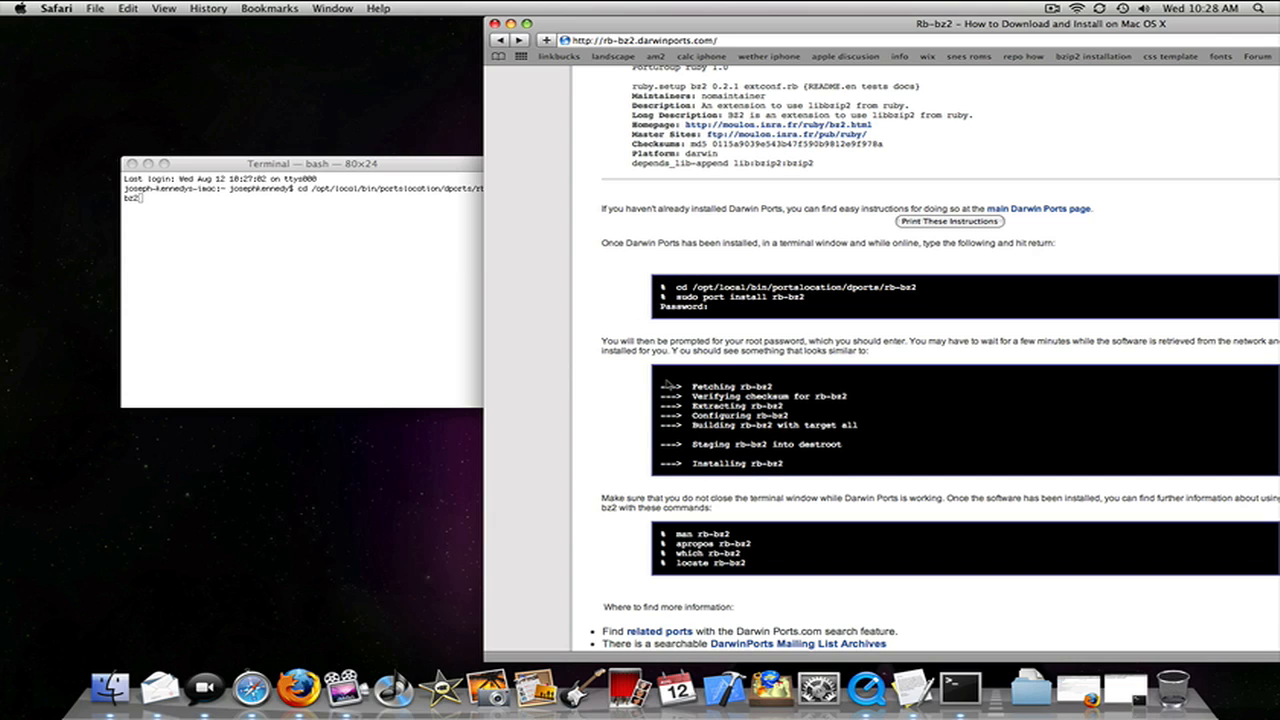
pyautogui.scroll(-3)
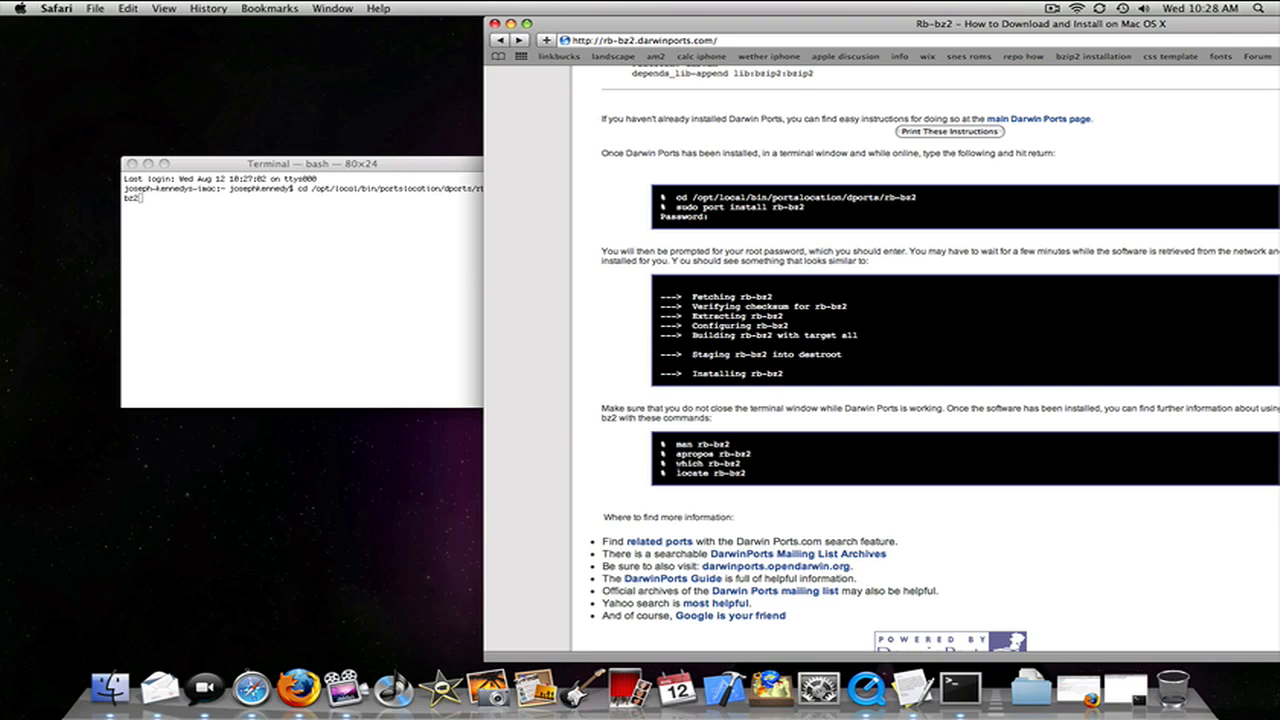
pyautogui.moveTo(668, 484)
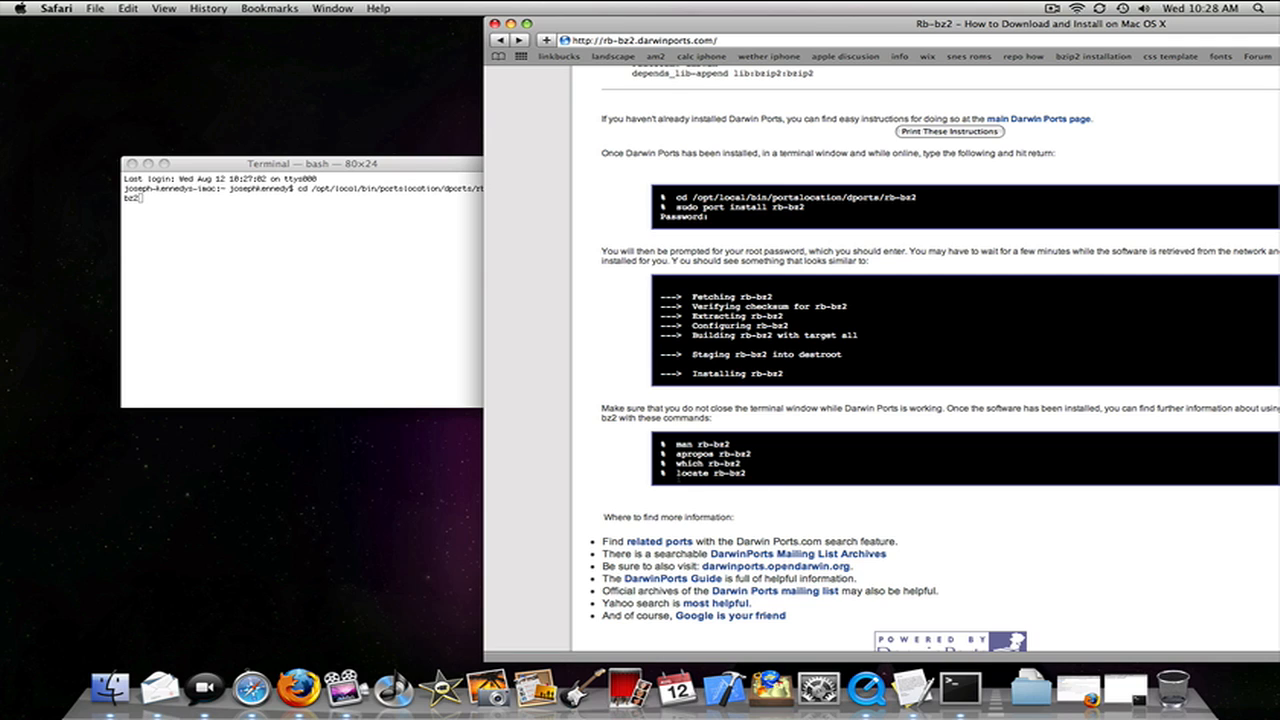
# Centre the Terminal window holding the cd command, then close it.
pyautogui.moveTo(292, 163); pyautogui.dragTo(432, 188)
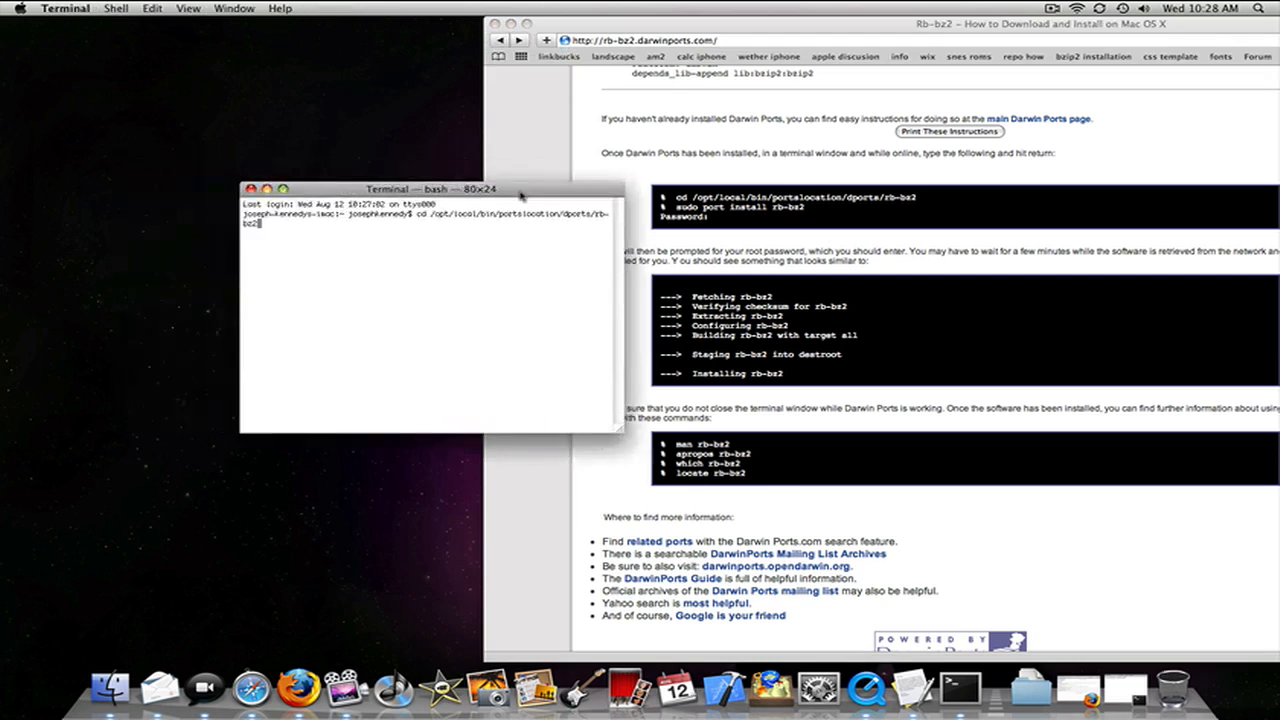
pyautogui.moveTo(423, 387)
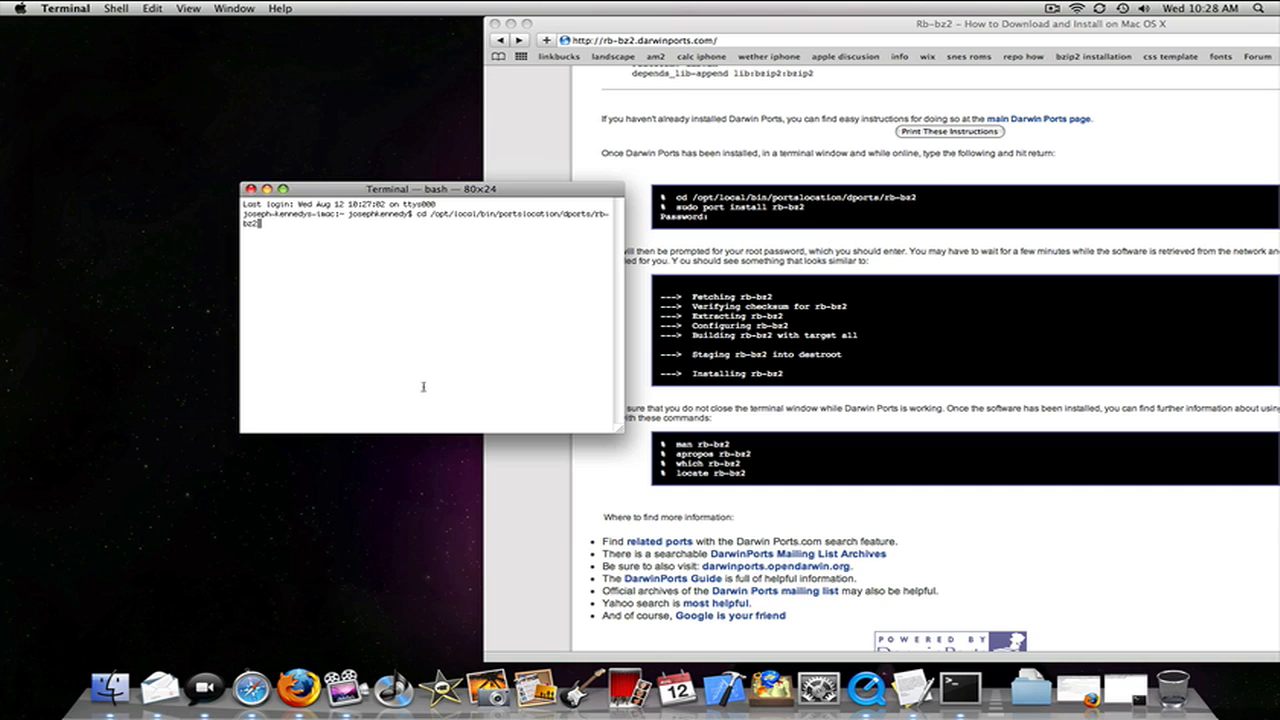
pyautogui.moveTo(383, 286)
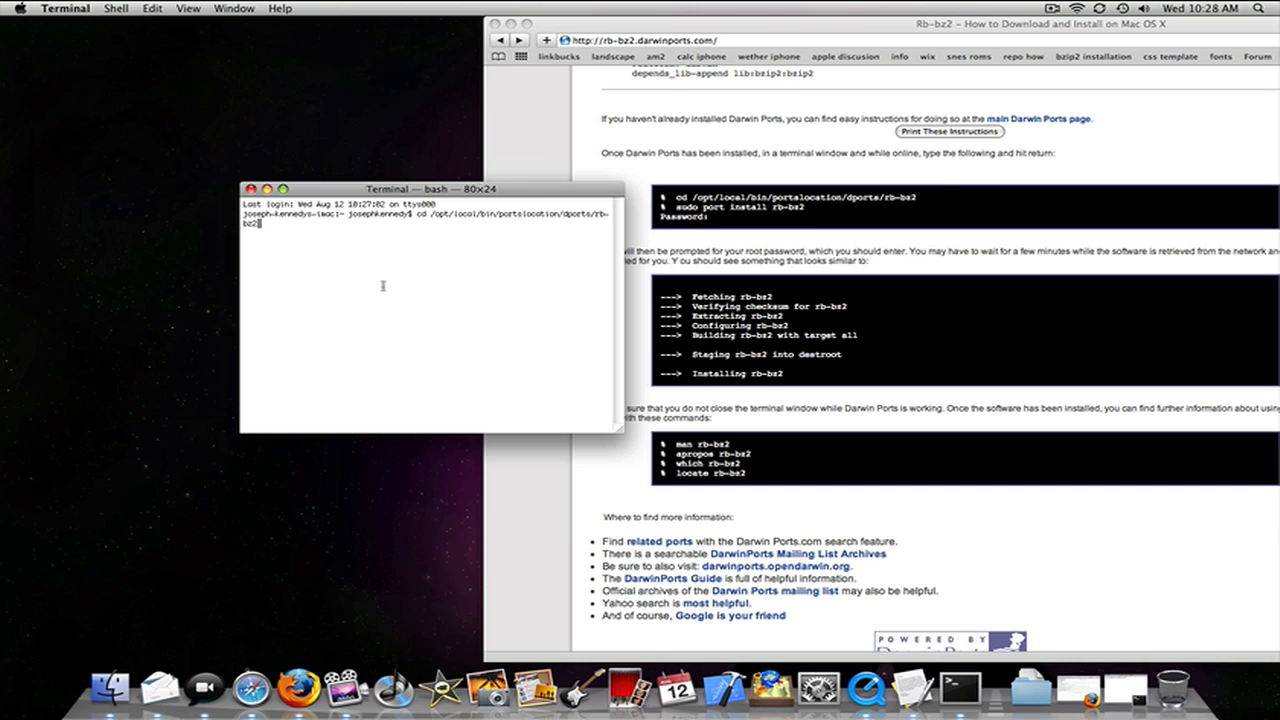
pyautogui.moveTo(528, 50)
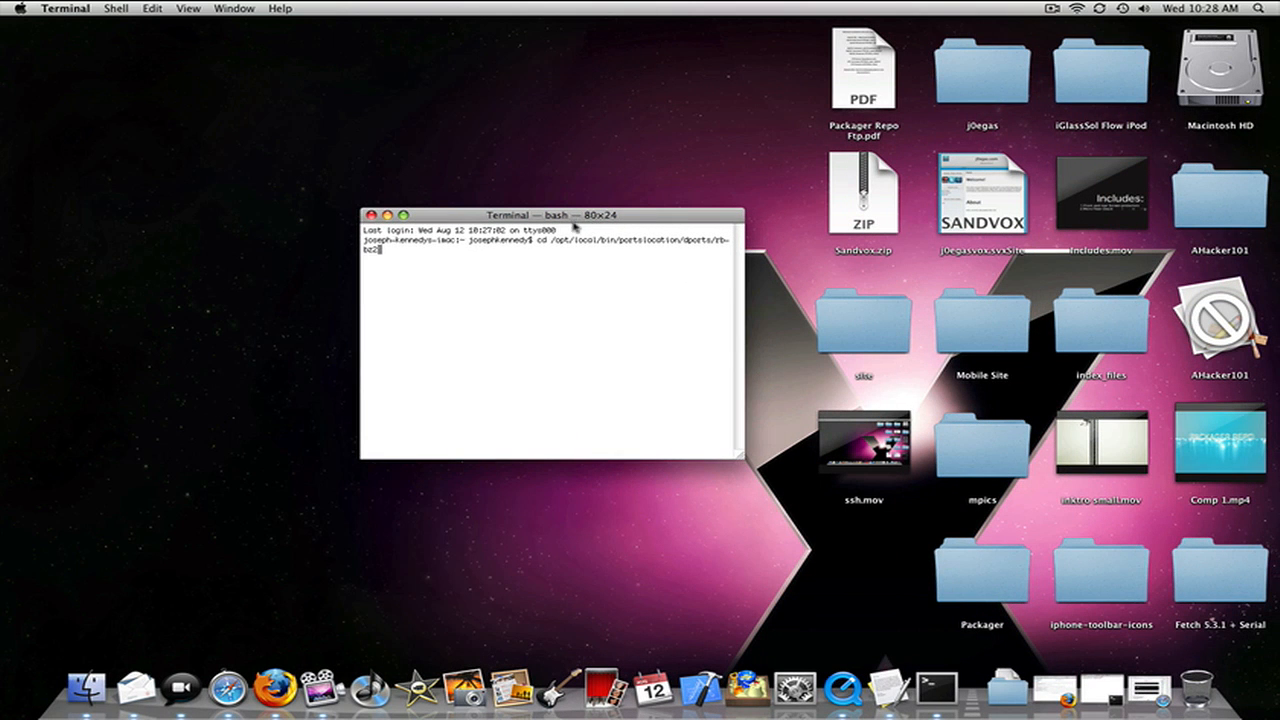
pyautogui.moveTo(1205, 593)
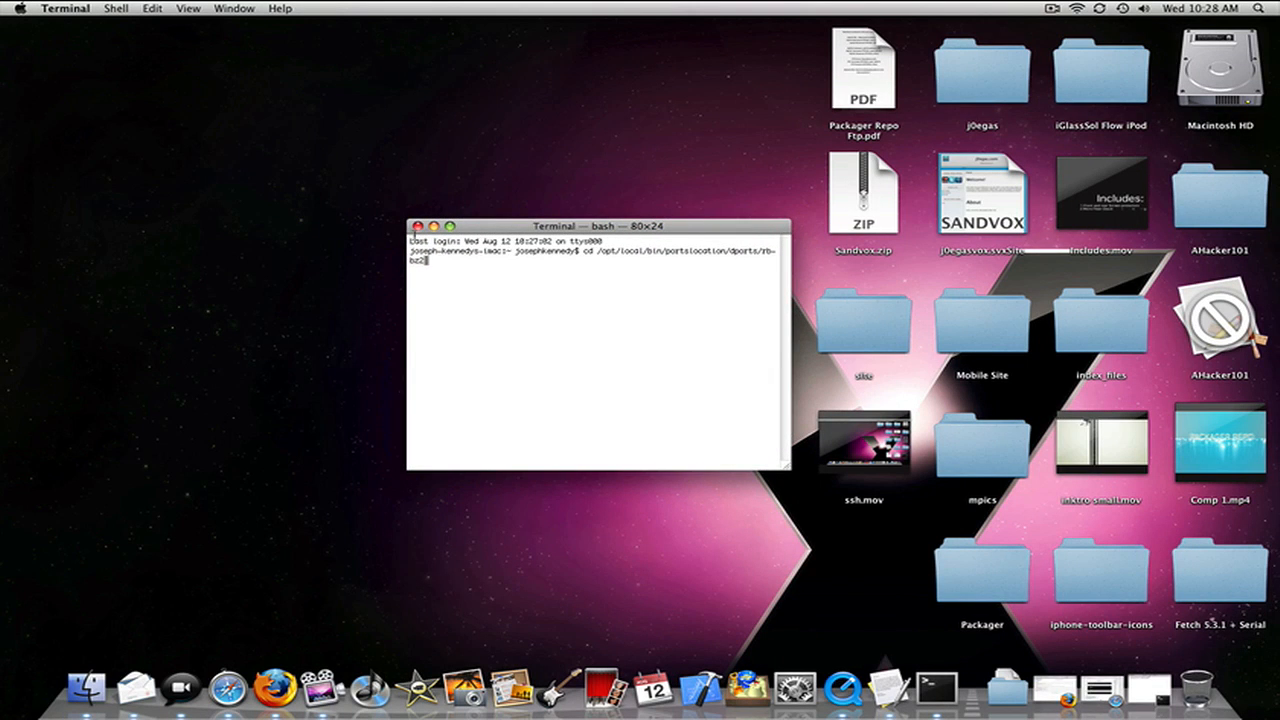
pyautogui.click(418, 225)
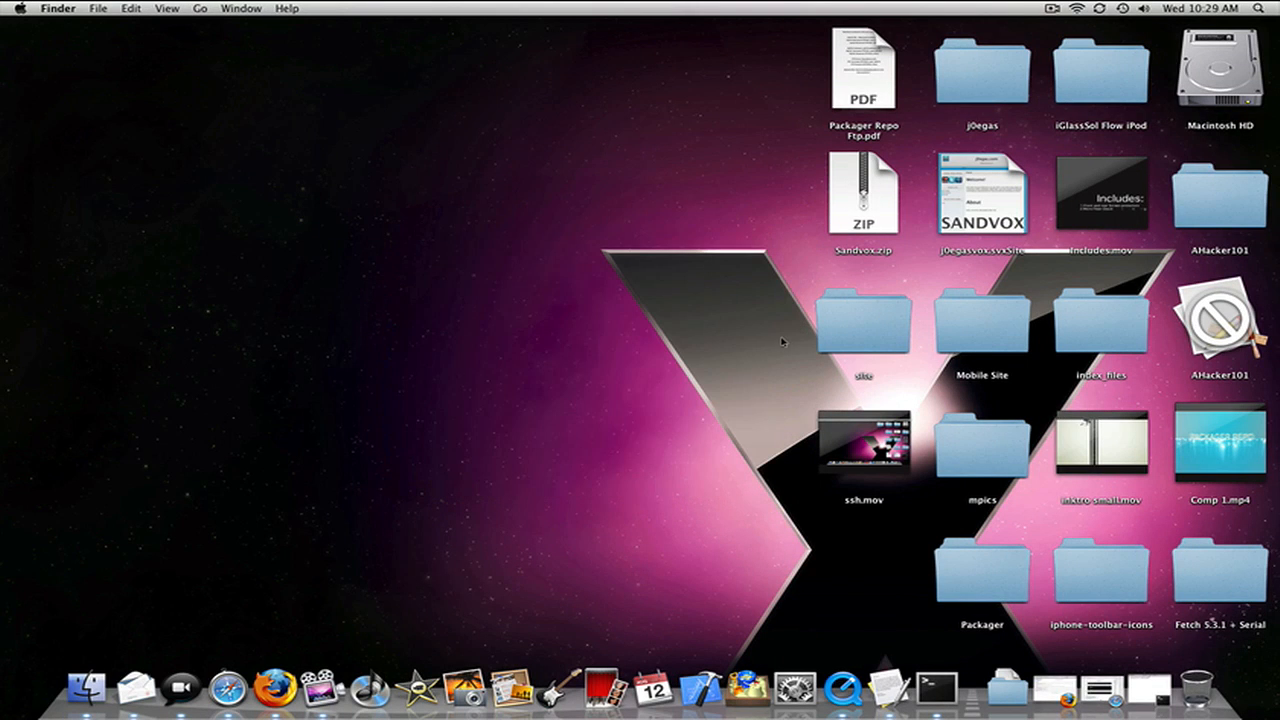